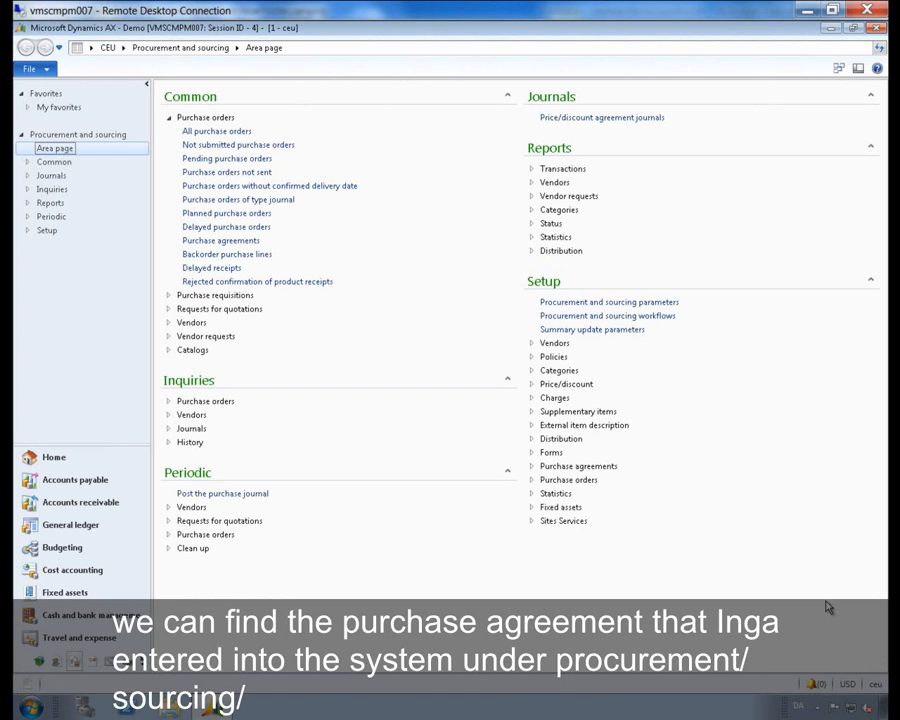
{"action": "mouse_move", "coordinate": [208, 10]}
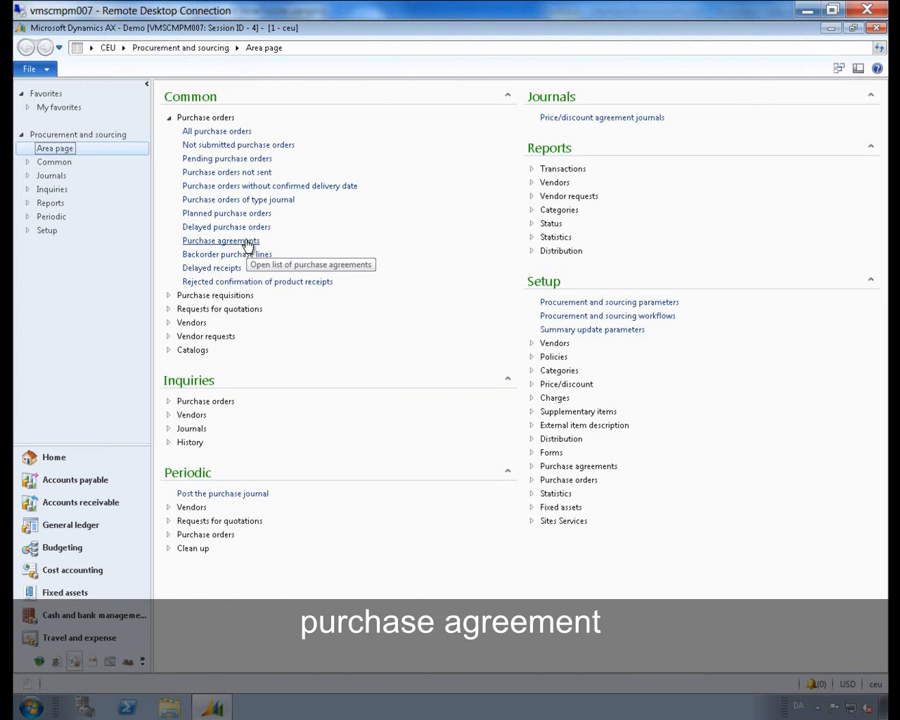
- Show the purchase agreements list and select agreement 000016_1010 for Snow Projectors
{"action": "left_click", "coordinate": [221, 240]}
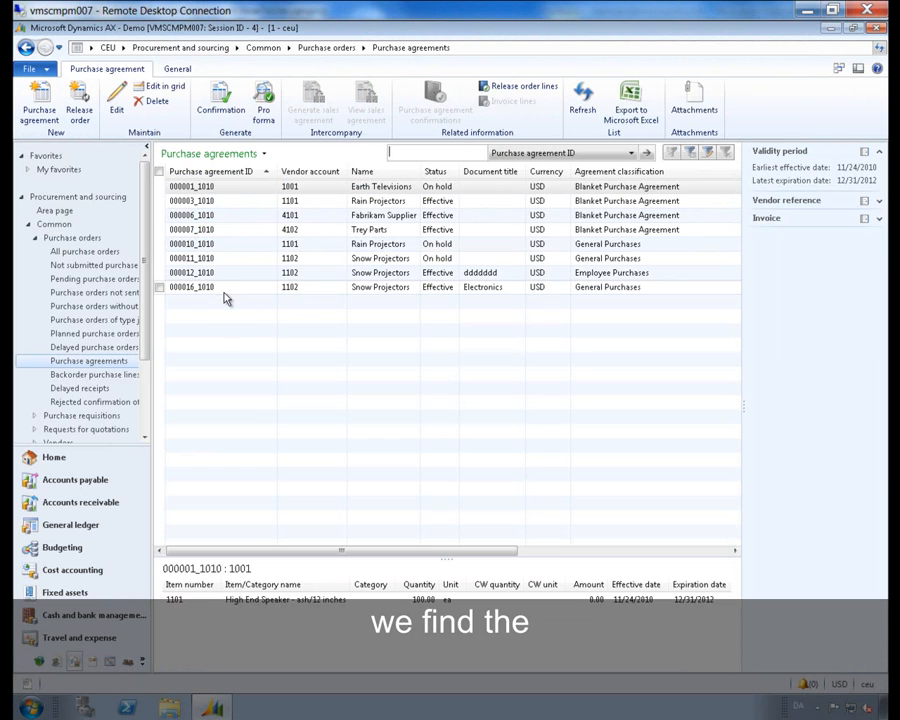
{"action": "left_click", "coordinate": [192, 287]}
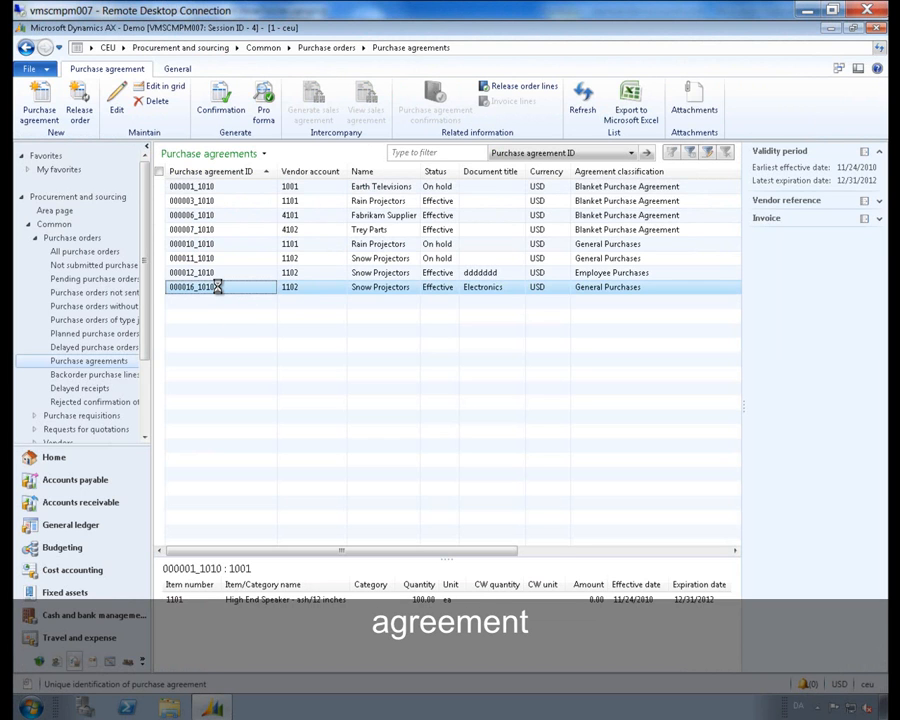
{"action": "double_click", "coordinate": [210, 287]}
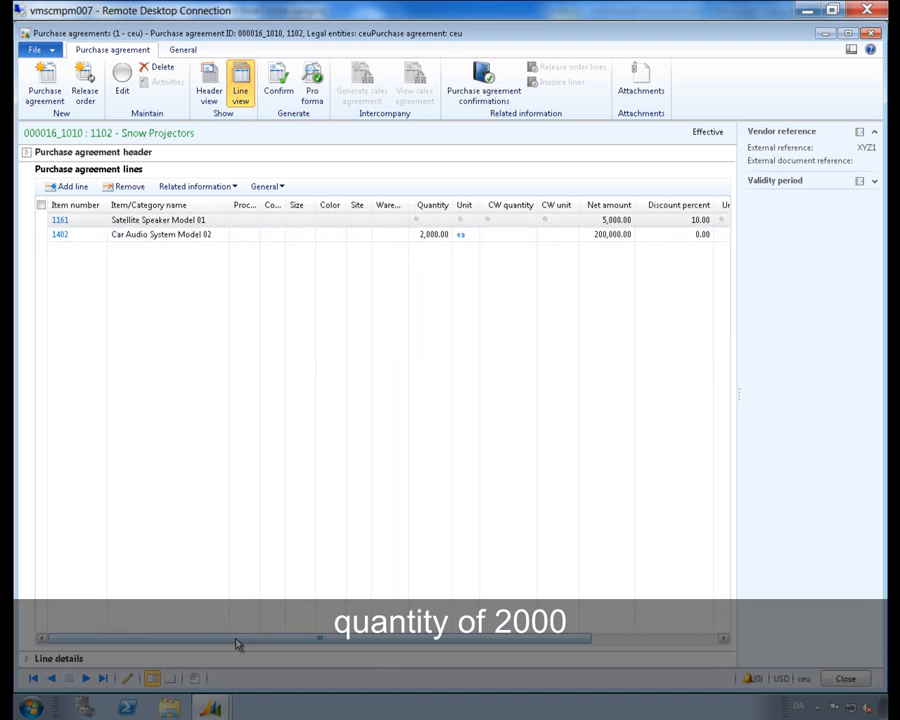
{"action": "scroll", "scroll_direction": "right", "scroll_amount": 3}
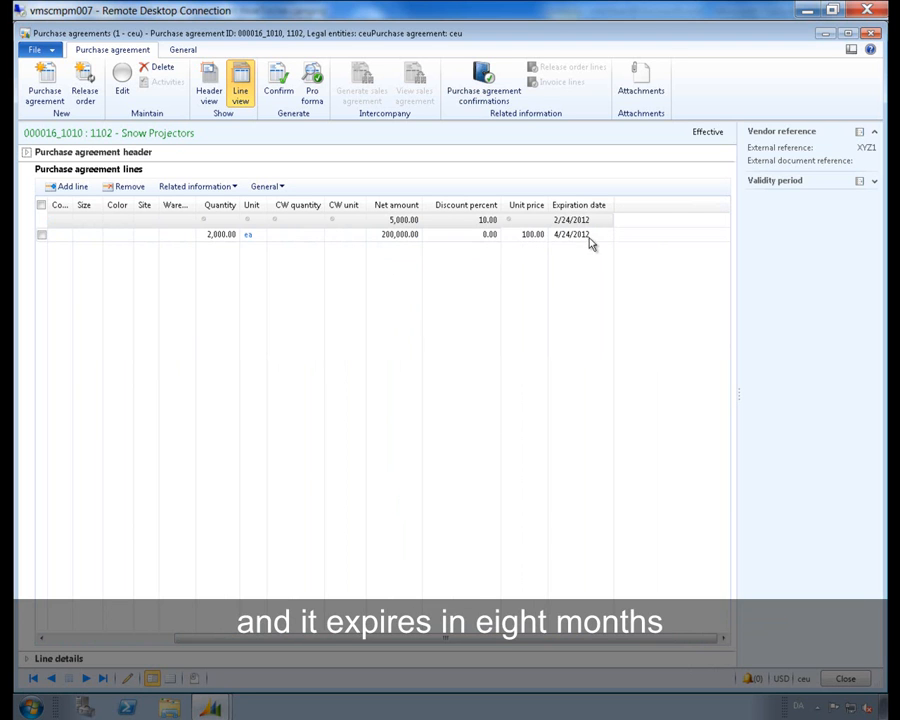
{"action": "mouse_move", "coordinate": [585, 244]}
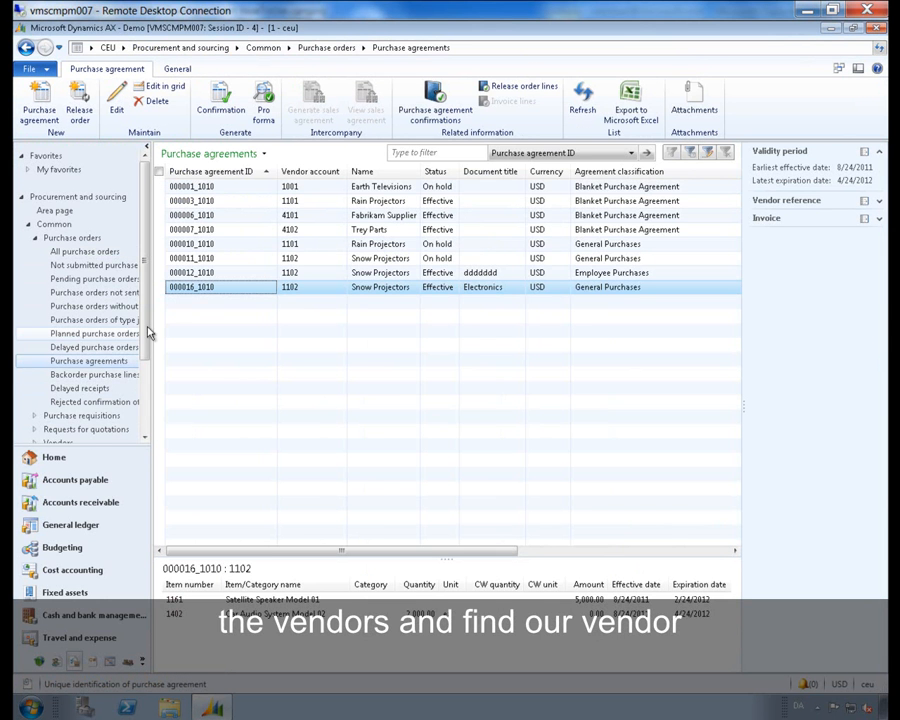
- In All vendors, sort by account number and select vendor 1102 Snow Projectors
{"action": "scroll", "scroll_direction": "down", "scroll_amount": 3}
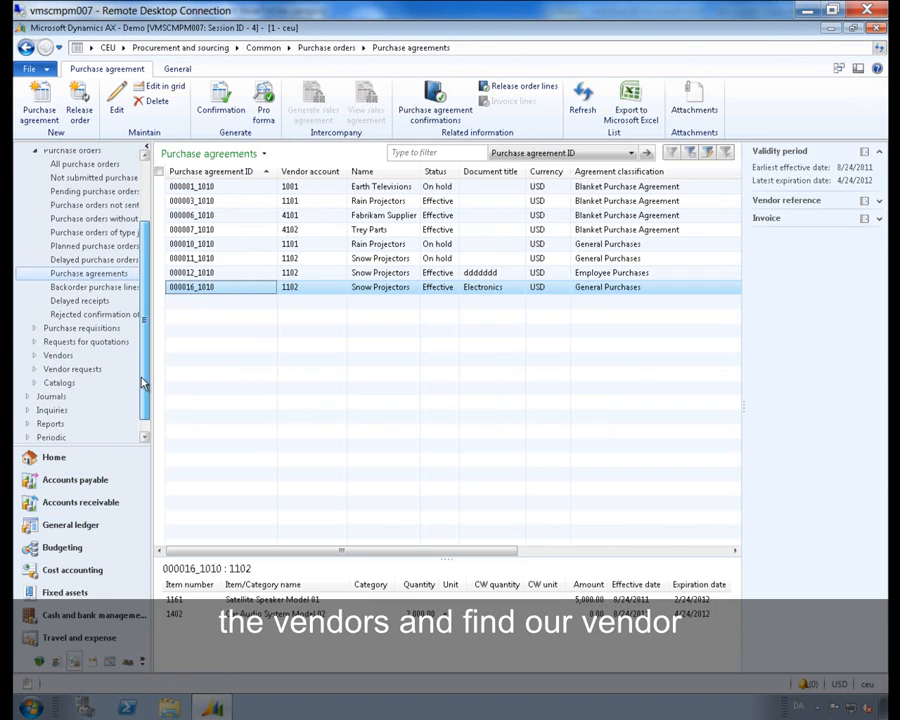
{"action": "left_click", "coordinate": [58, 355]}
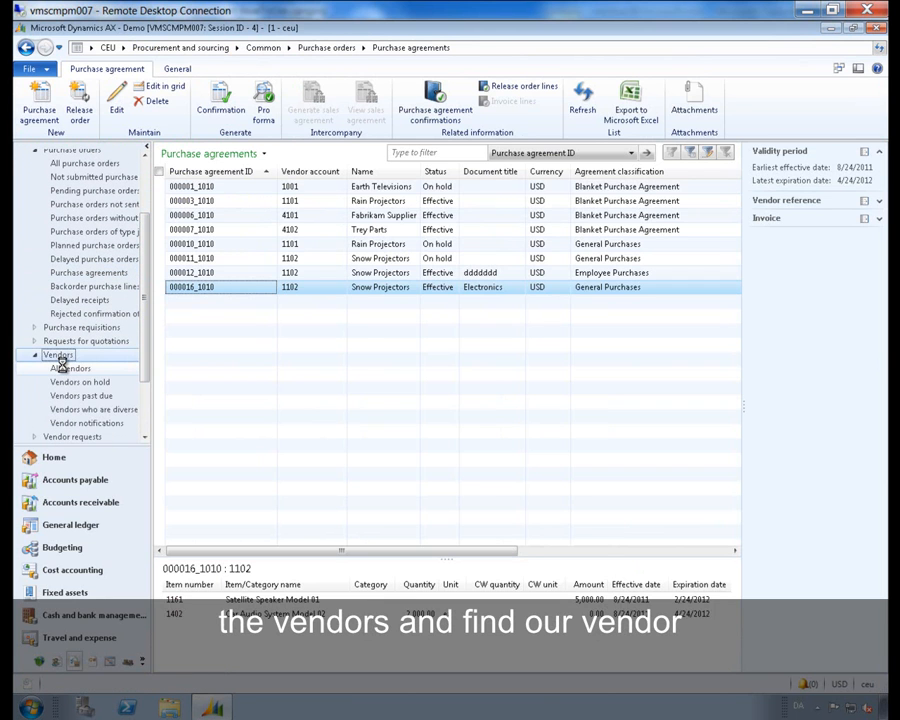
{"action": "left_click", "coordinate": [71, 368]}
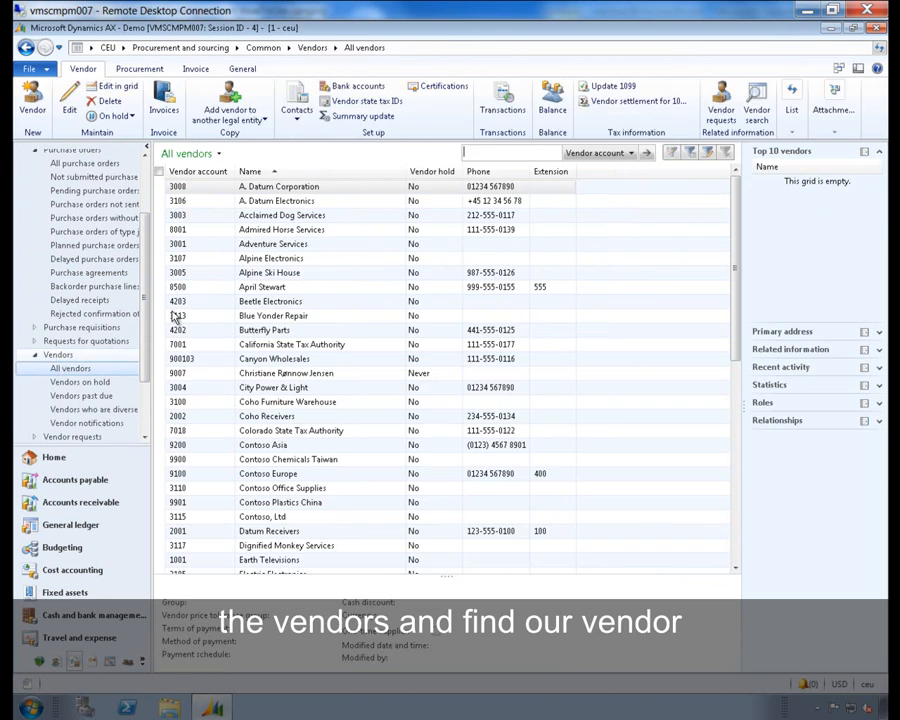
{"action": "left_click", "coordinate": [198, 186]}
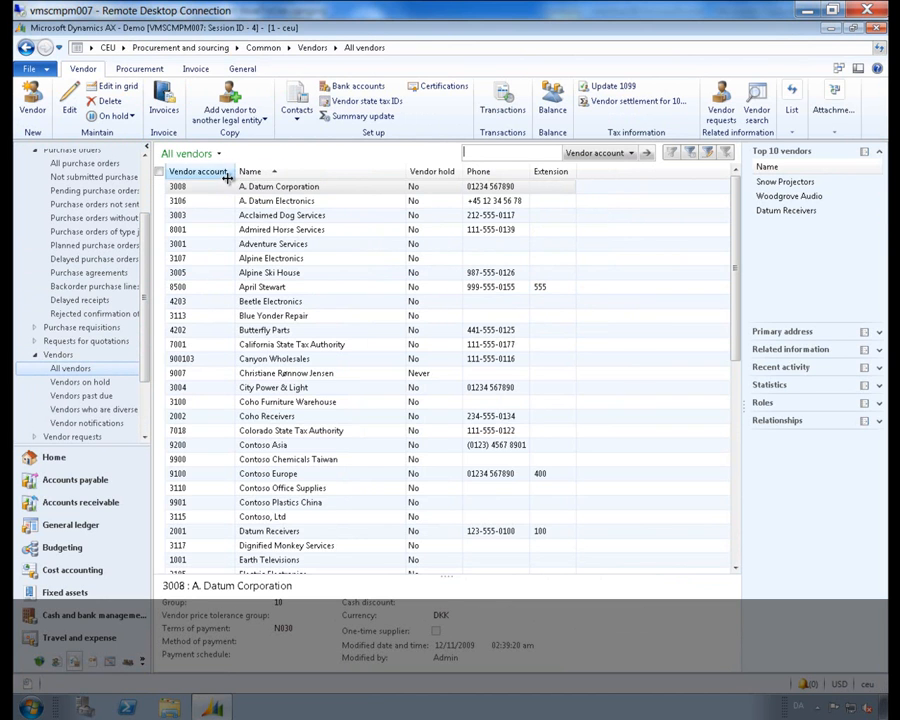
{"action": "left_click", "coordinate": [198, 171]}
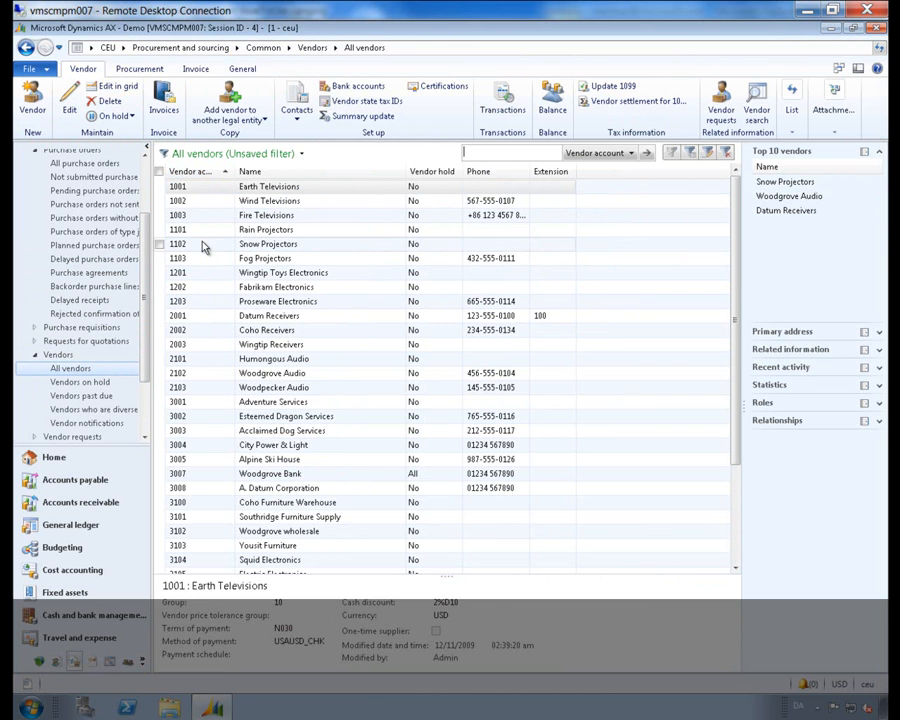
{"action": "left_click", "coordinate": [139, 69]}
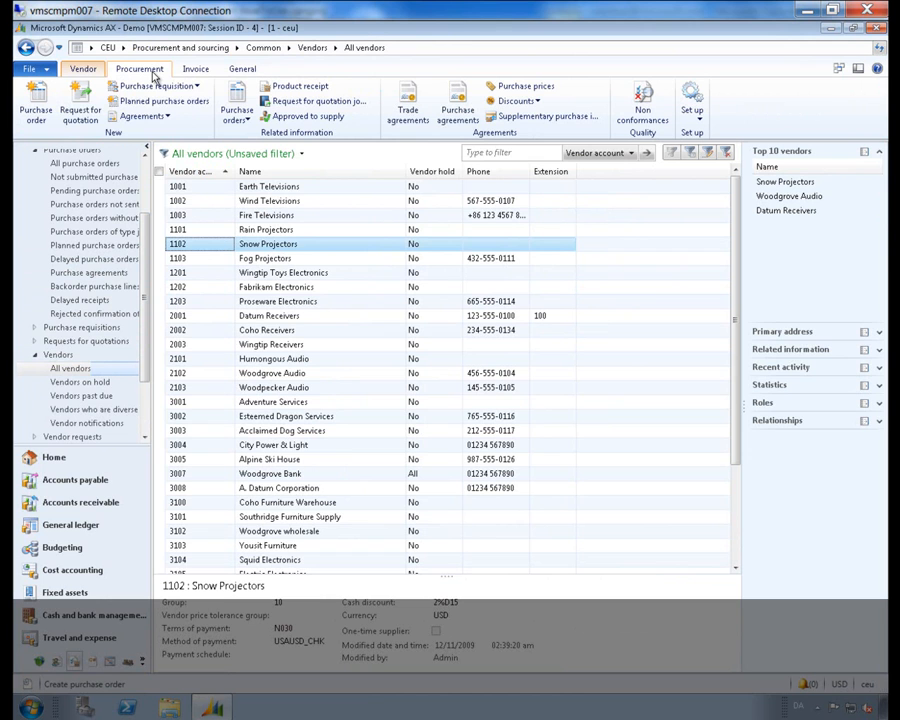
- Create a new purchase order for this vendor based on agreement 000016_1010
{"action": "left_click", "coordinate": [35, 110]}
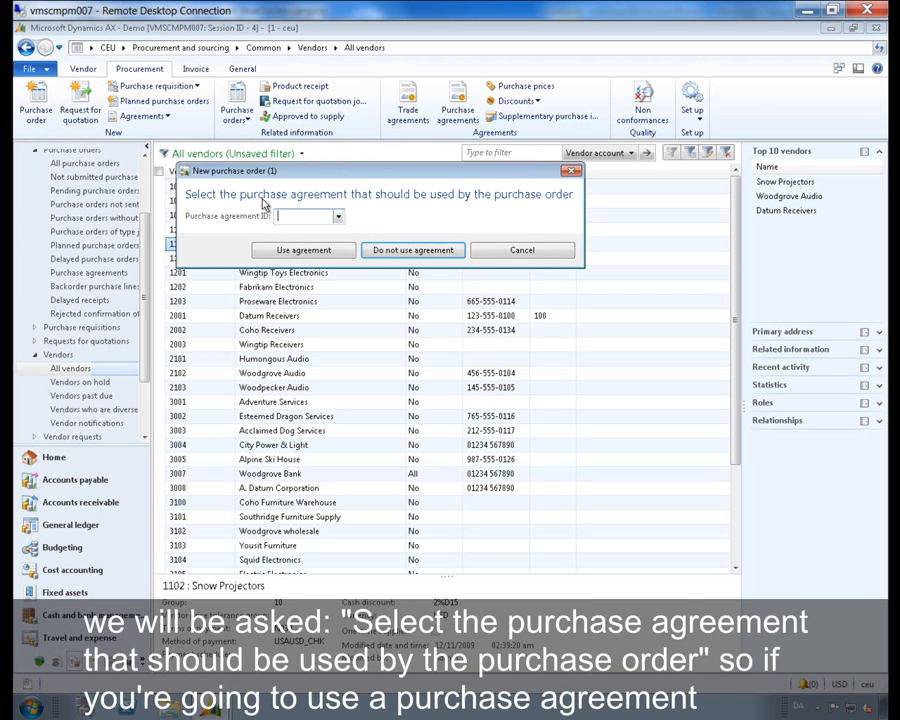
{"action": "mouse_move", "coordinate": [291, 207]}
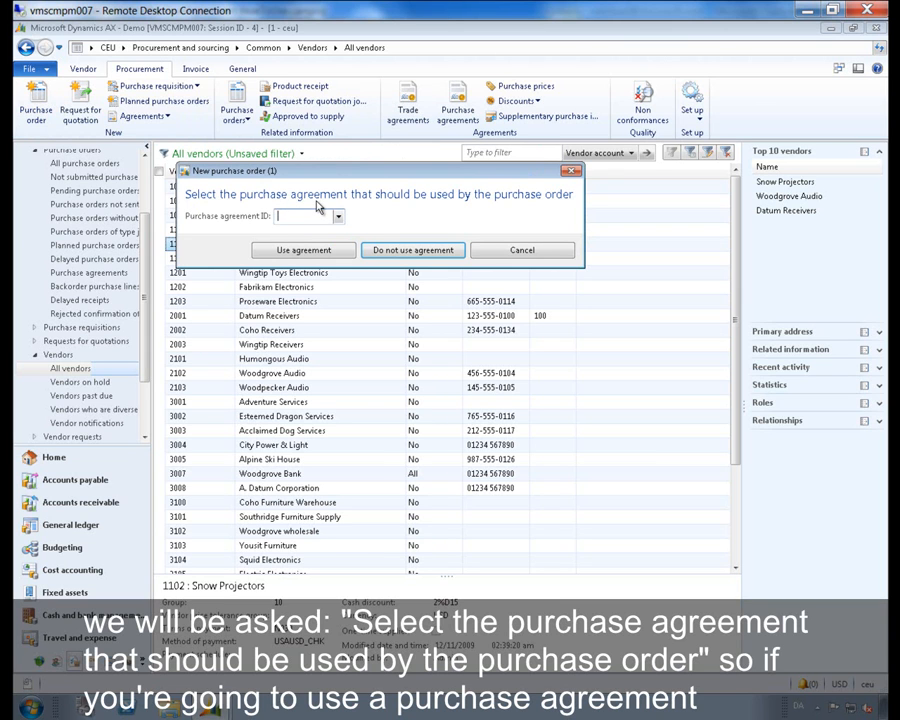
{"action": "left_click", "coordinate": [338, 216]}
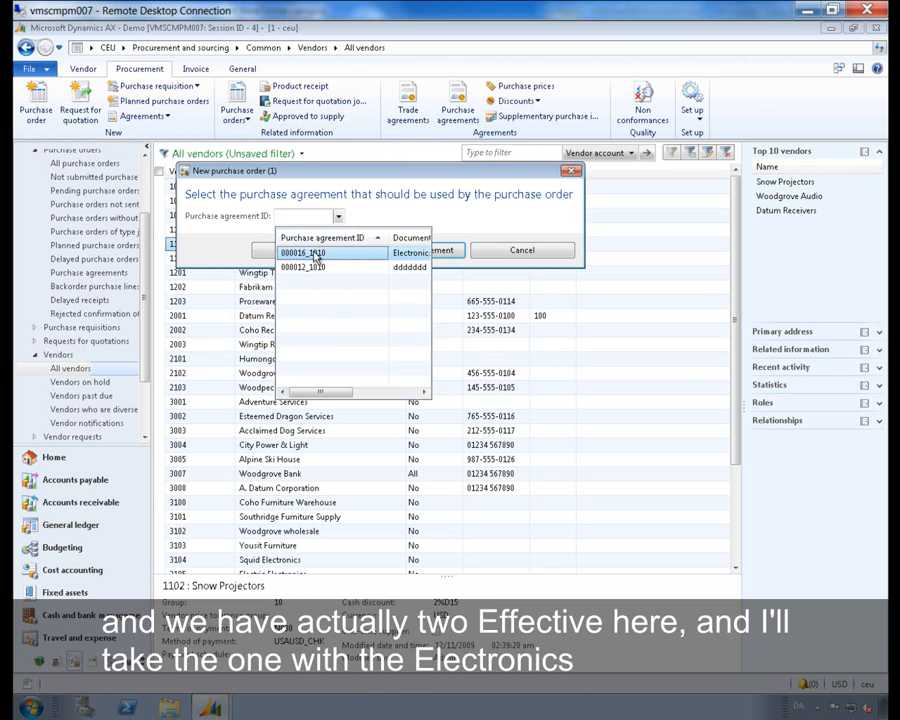
{"action": "left_click", "coordinate": [330, 252]}
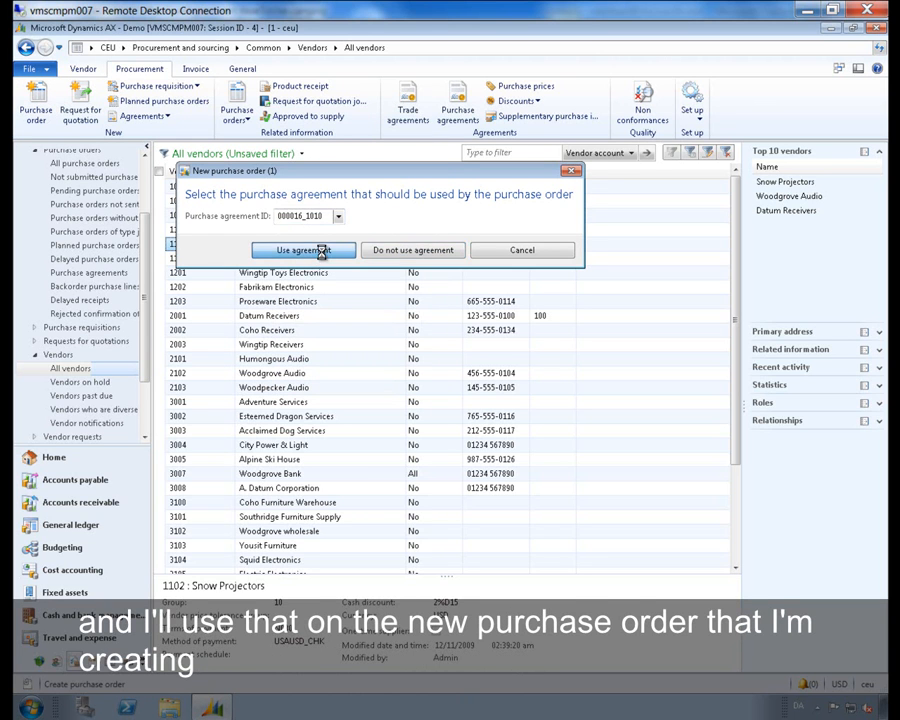
{"action": "left_click", "coordinate": [303, 250]}
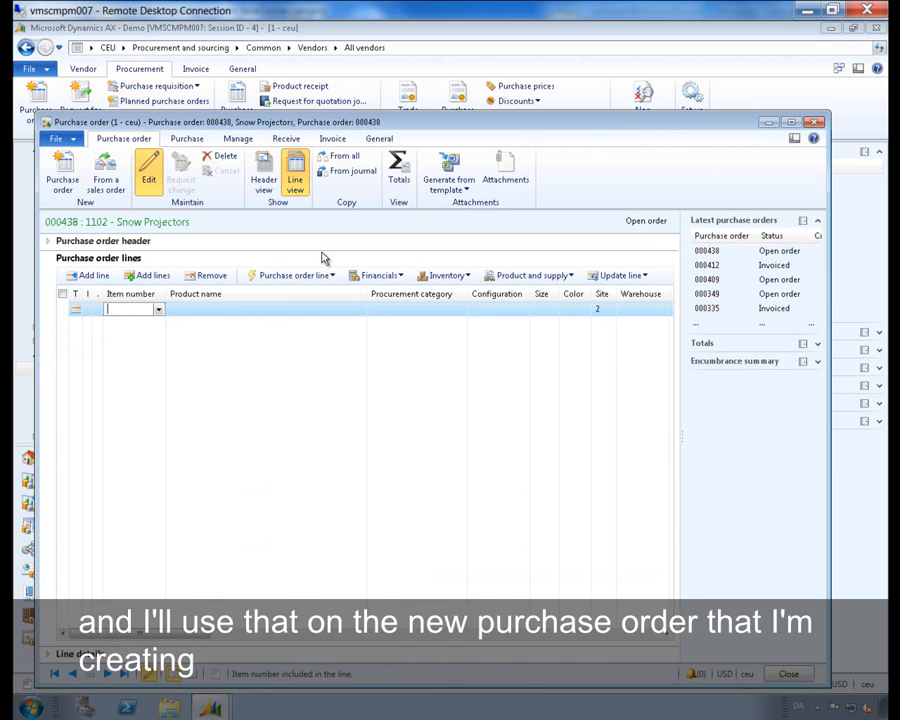
- Check the header's defaulted terms, then enter the line item with quantity 20, netting 466.56
{"action": "left_click", "coordinate": [263, 165]}
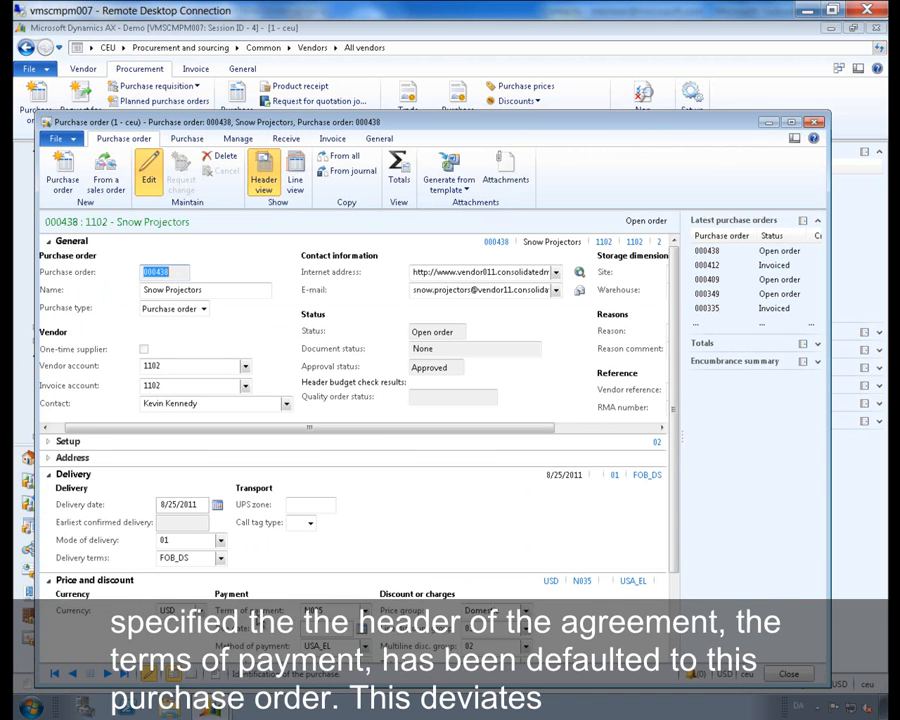
{"action": "mouse_move", "coordinate": [243, 619]}
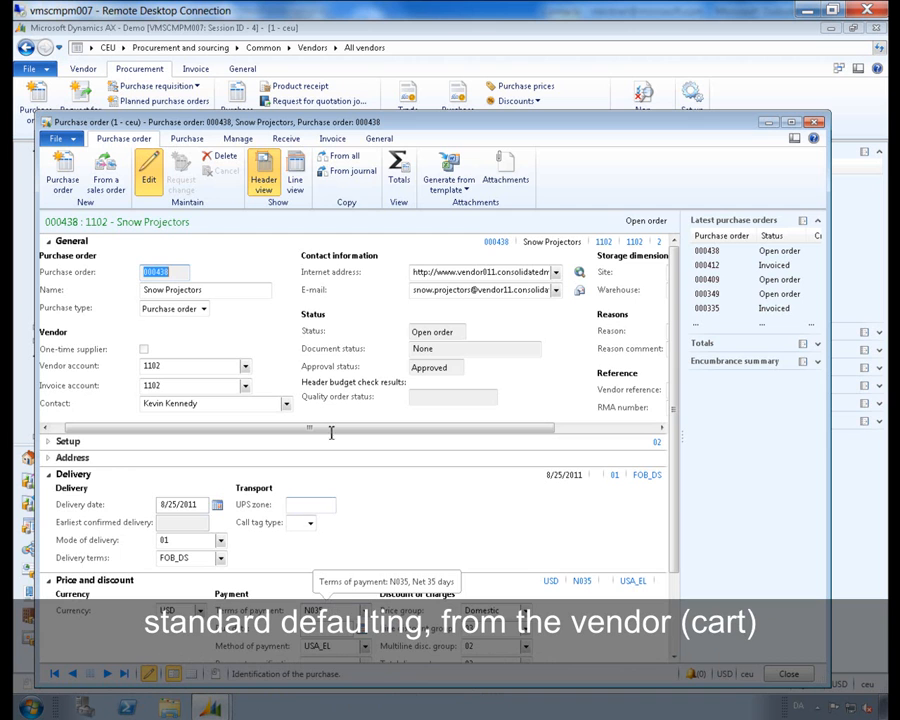
{"action": "left_click", "coordinate": [294, 170]}
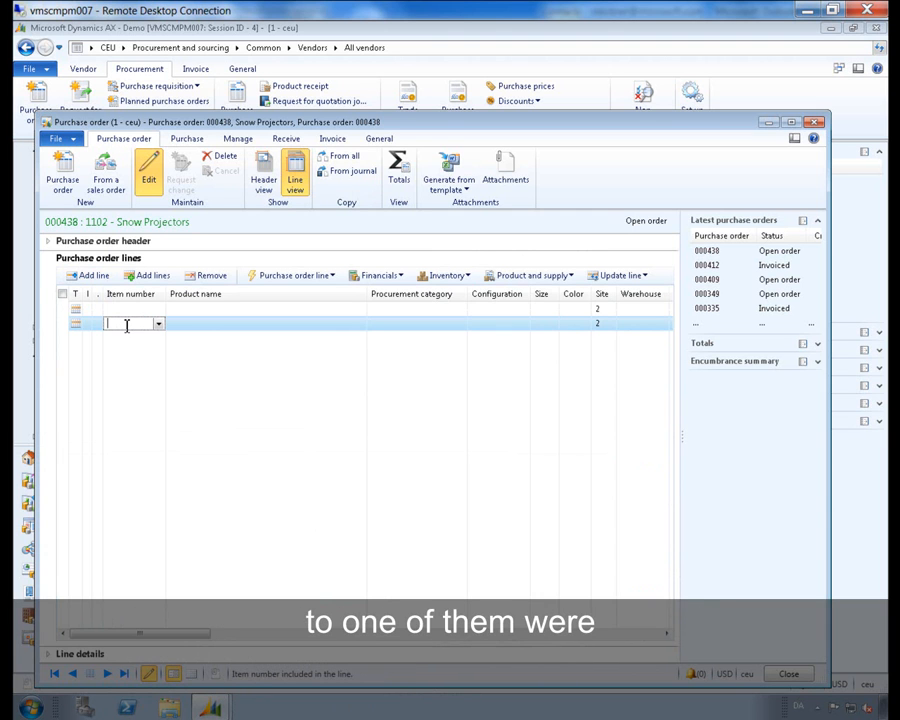
{"action": "type", "text": "116"}
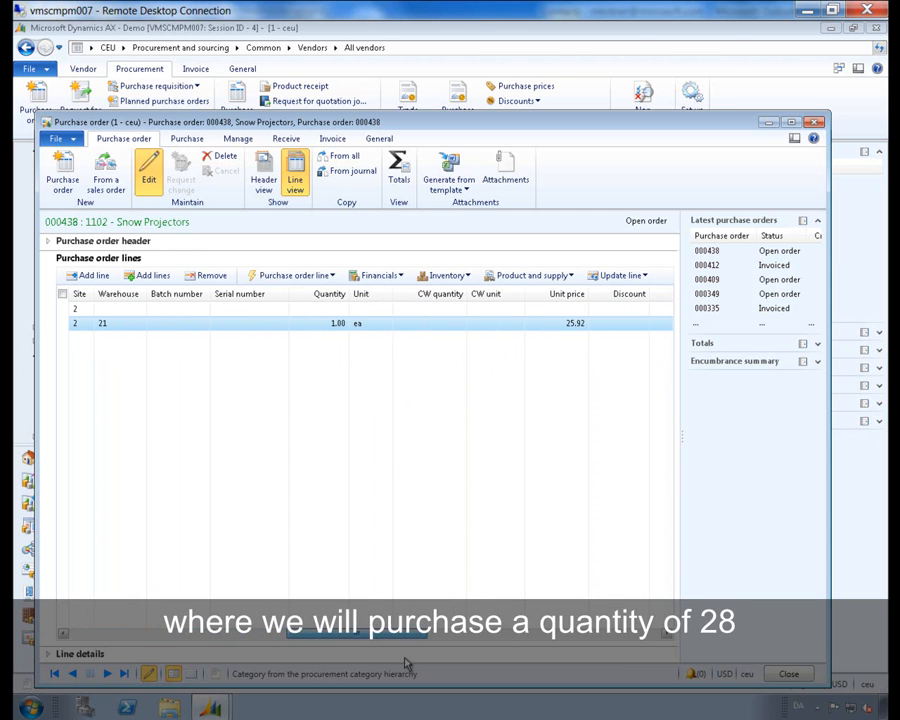
{"action": "left_click", "coordinate": [330, 322]}
{"action": "type", "text": "20"}
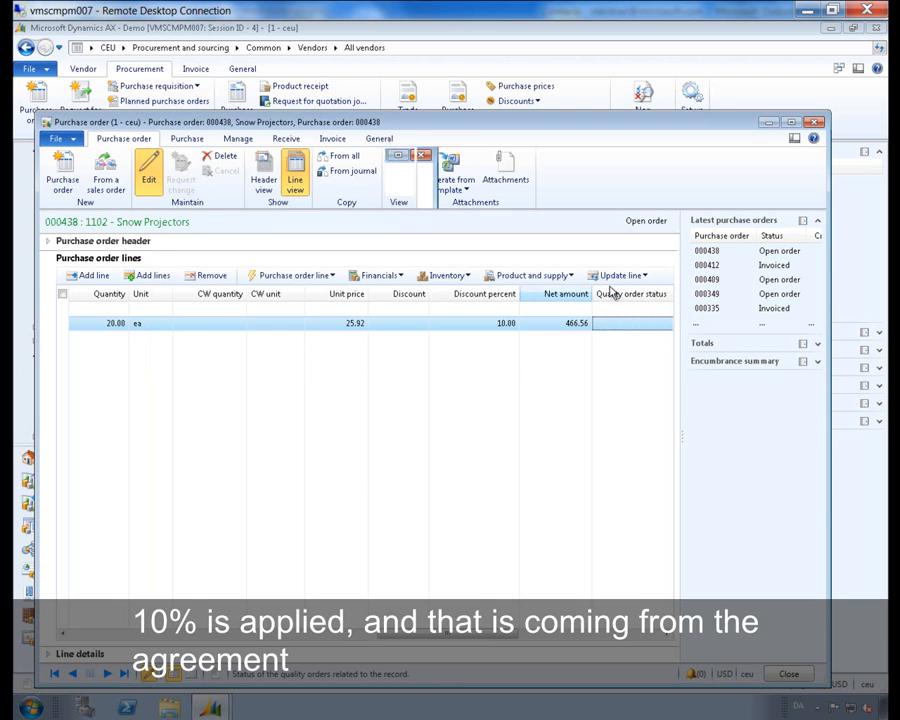
- Check the line's attached agreement, add item 1402 as a second line, and select its quantity 100
{"action": "left_click", "coordinate": [621, 275]}
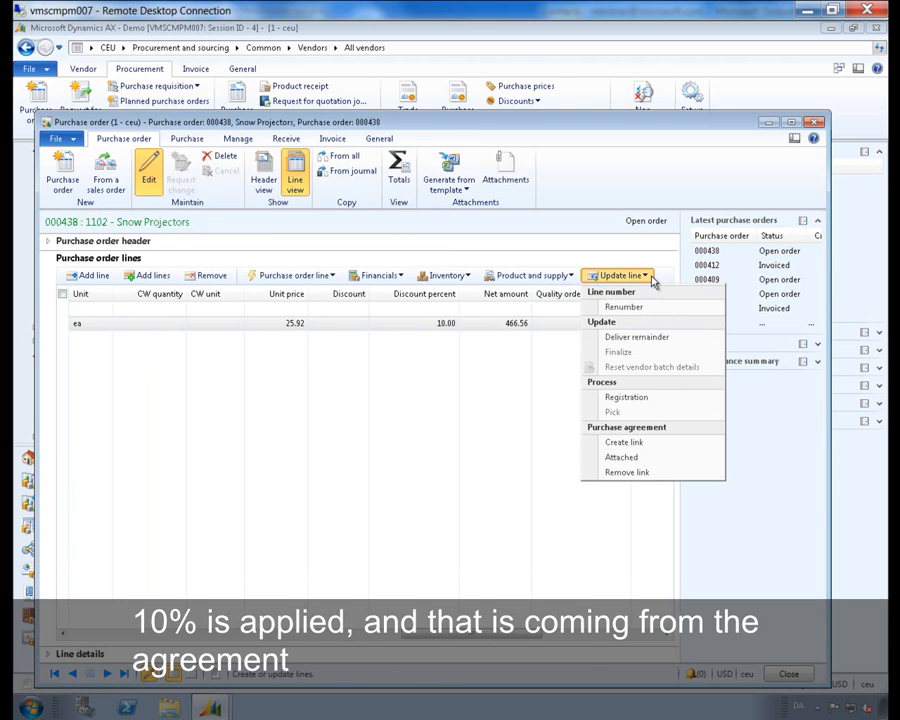
{"action": "mouse_move", "coordinate": [623, 442]}
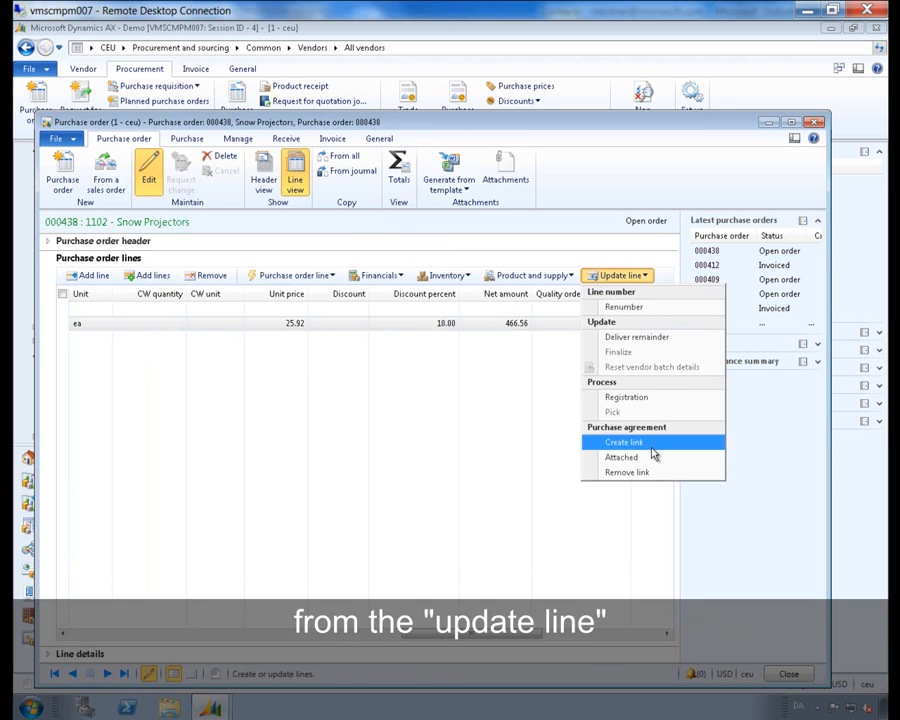
{"action": "left_click", "coordinate": [621, 457]}
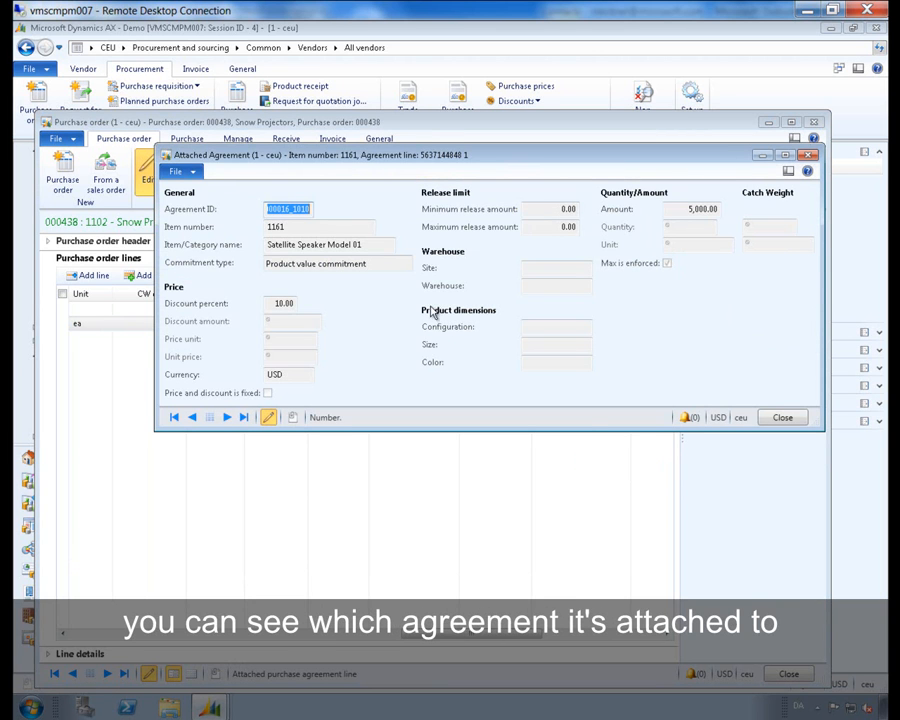
{"action": "mouse_move", "coordinate": [333, 362]}
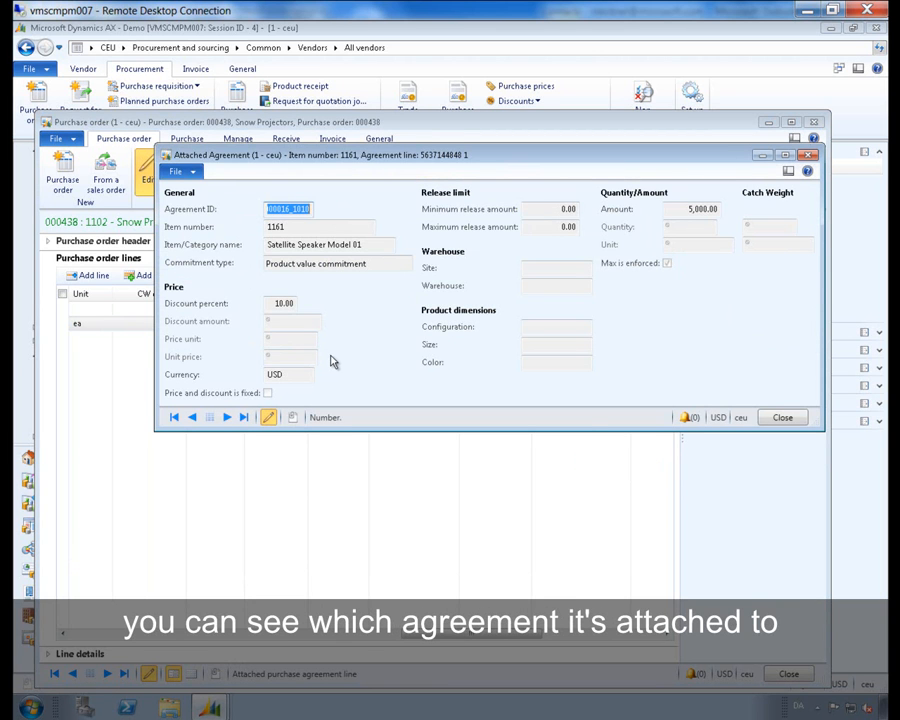
{"action": "mouse_move", "coordinate": [335, 325]}
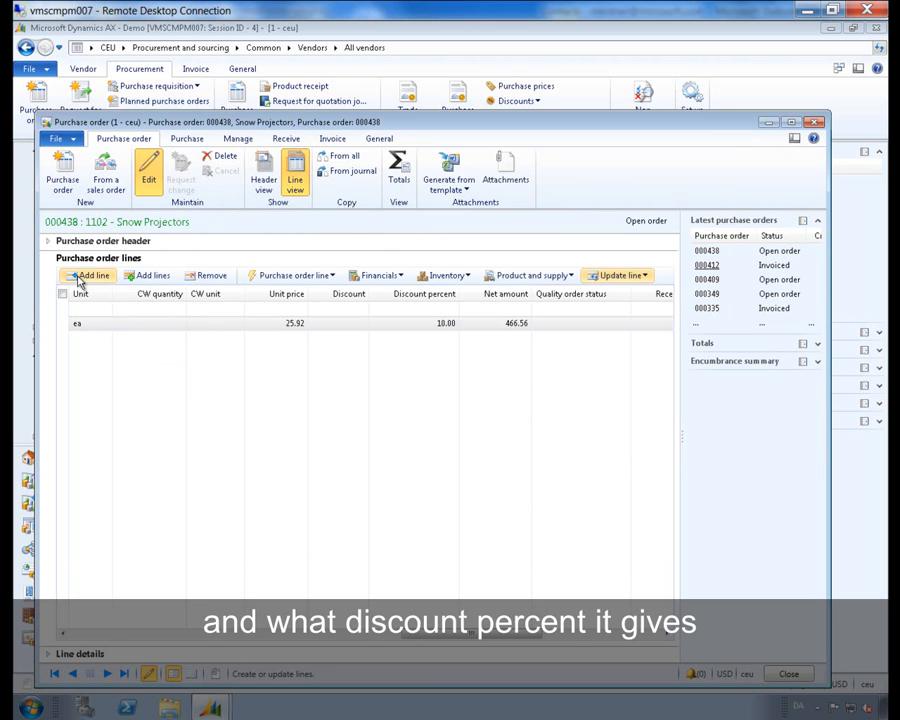
{"action": "left_click", "coordinate": [90, 275]}
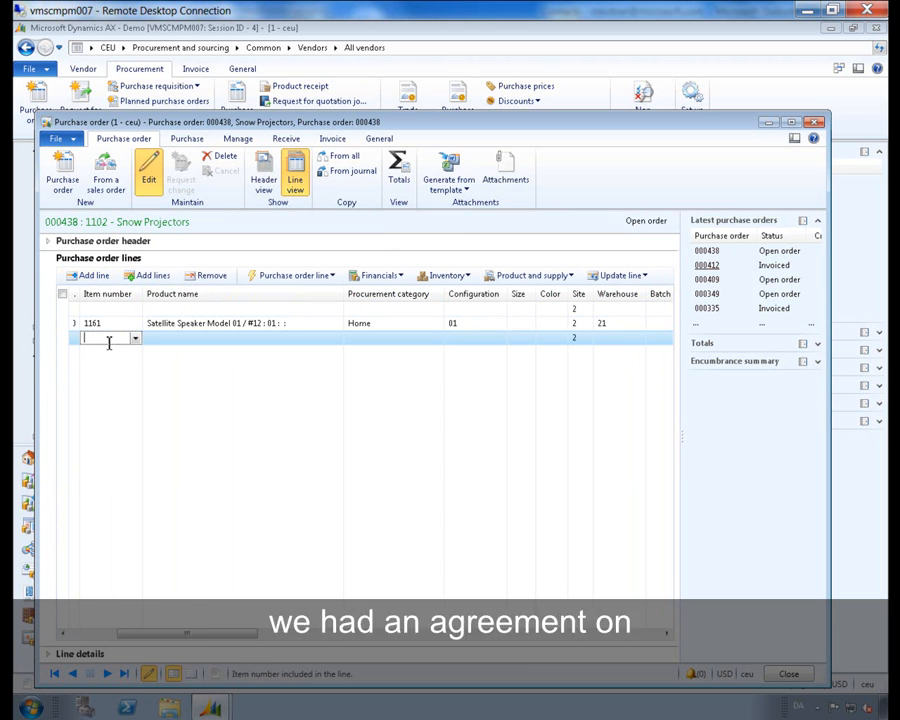
{"action": "type", "text": "14"}
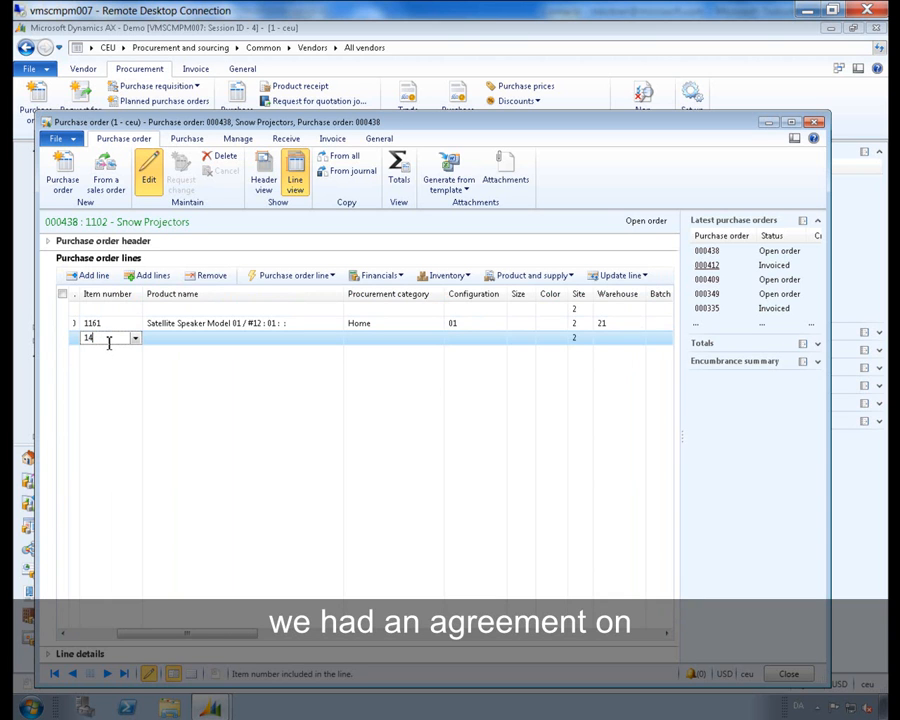
{"action": "type", "text": "1402"}
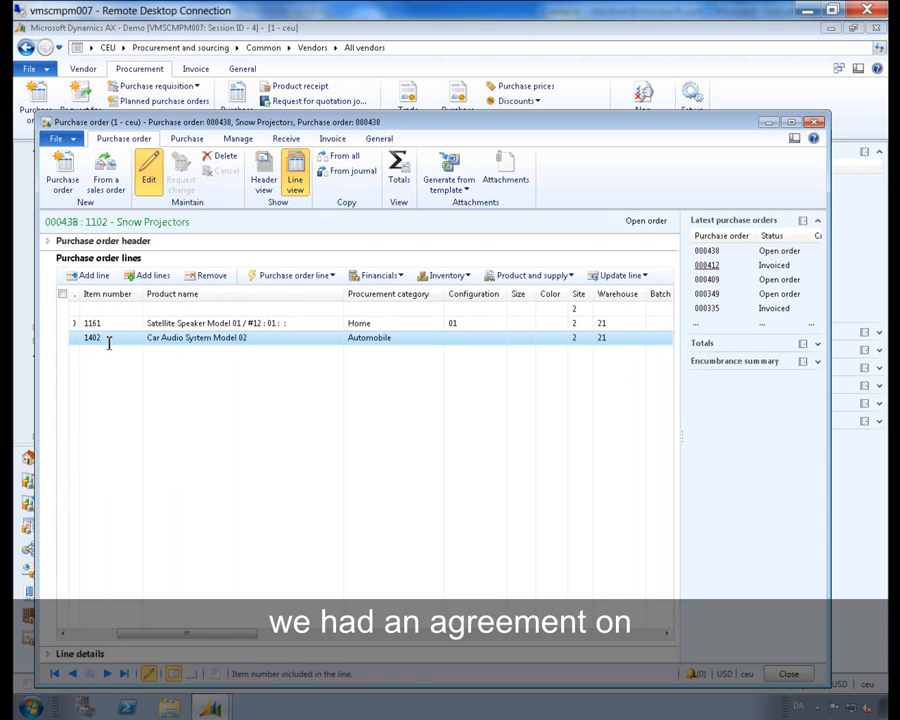
{"action": "left_click", "coordinate": [392, 337]}
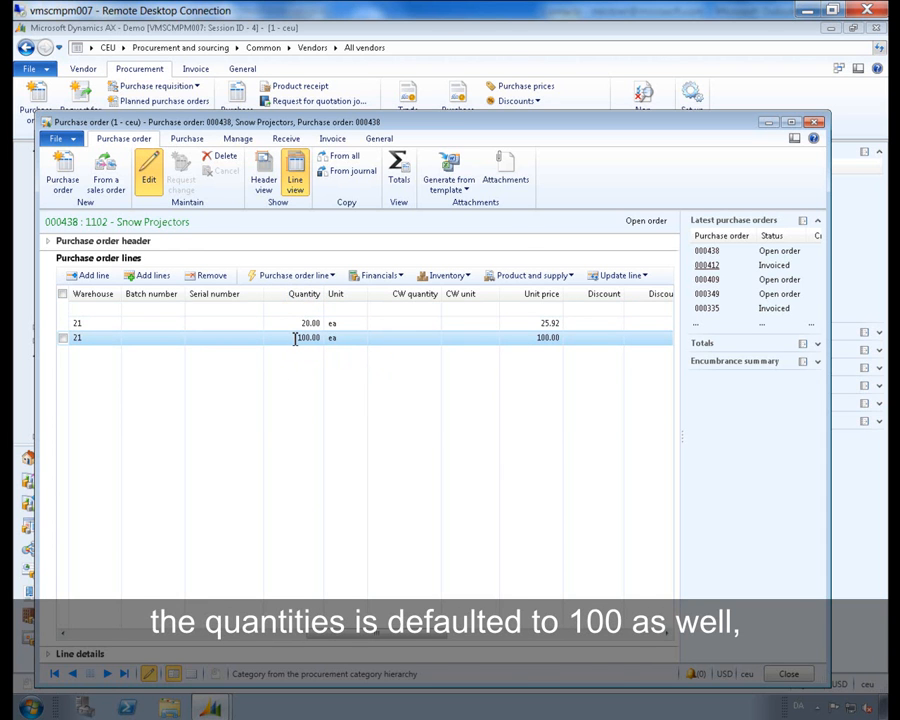
{"action": "left_click", "coordinate": [300, 337]}
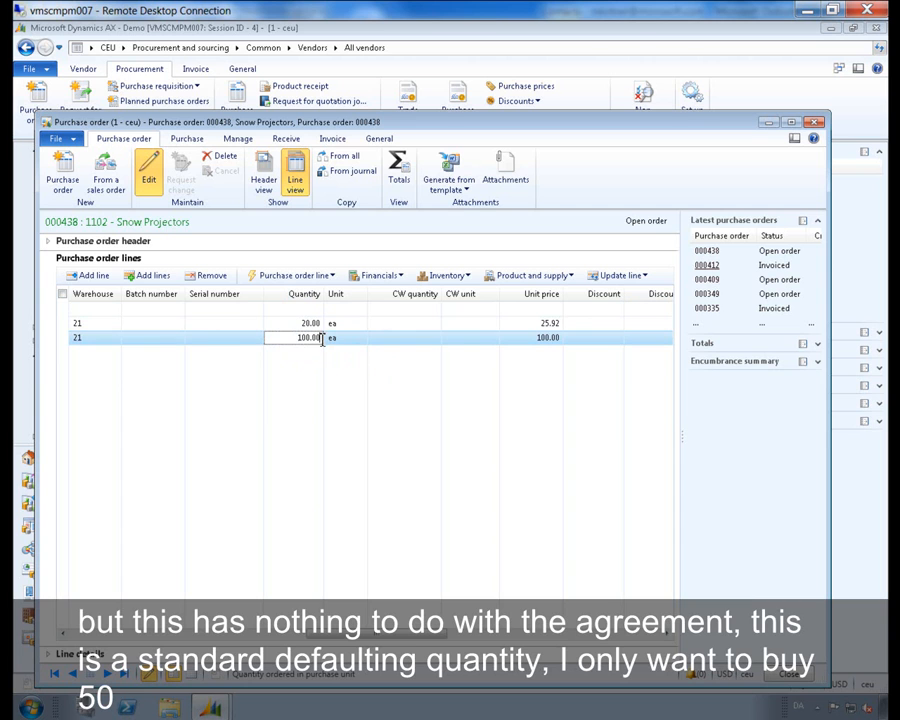
{"action": "double_click", "coordinate": [305, 337]}
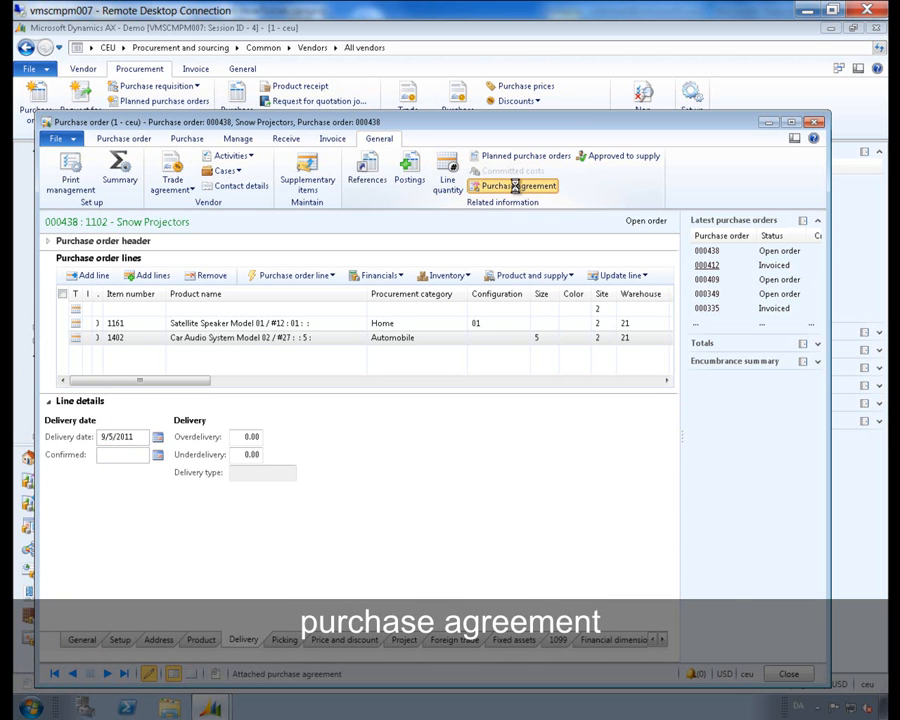
- Open agreement 000016_1010 from the order to see 466.56 released, 4,533.44 remaining
{"action": "left_click", "coordinate": [513, 186]}
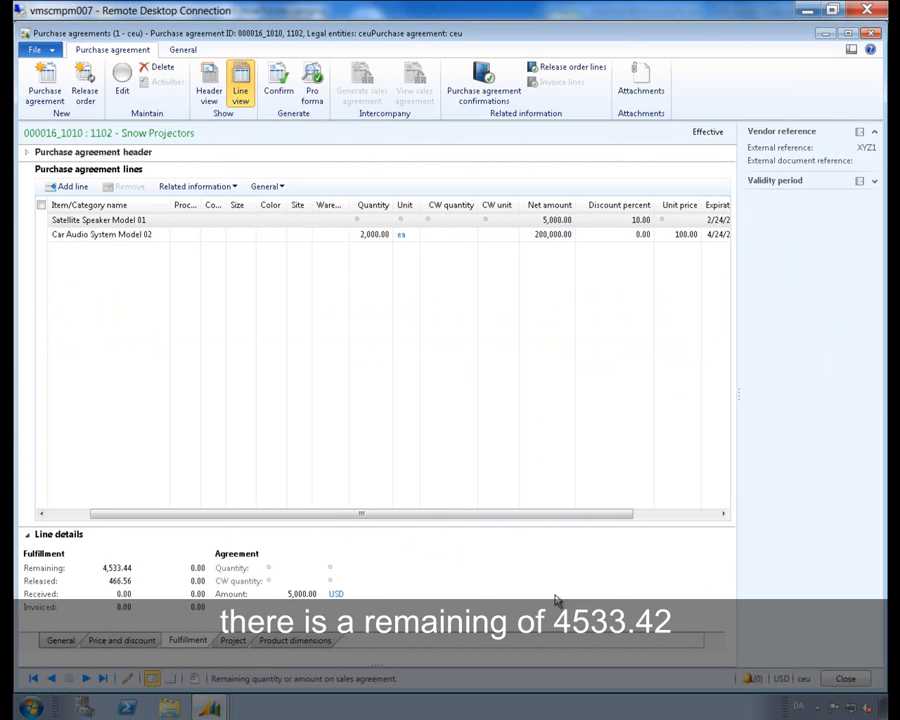
{"action": "mouse_move", "coordinate": [138, 572]}
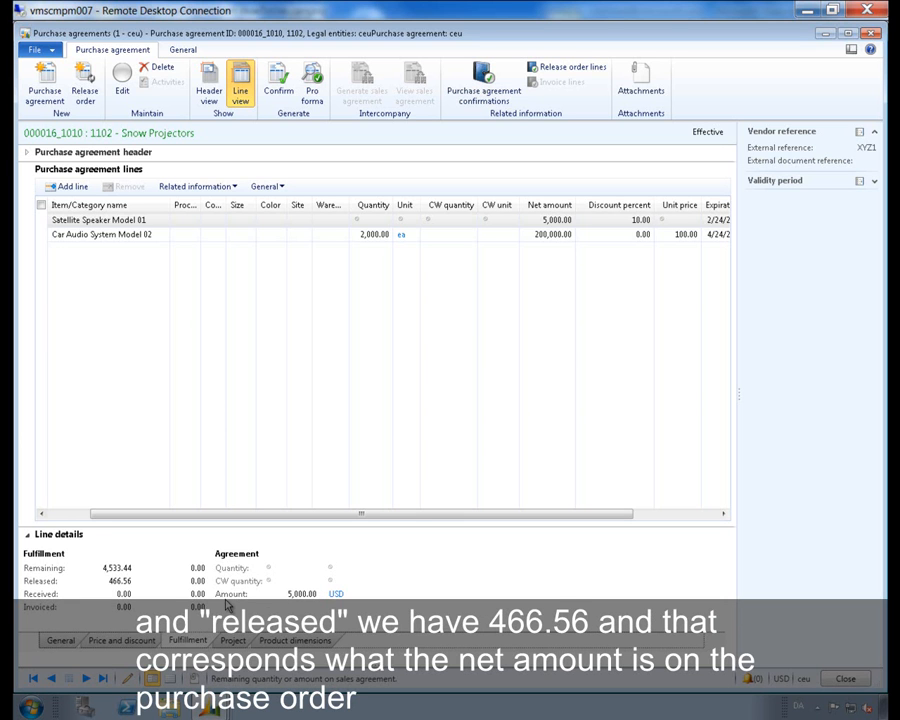
{"action": "mouse_move", "coordinate": [137, 588]}
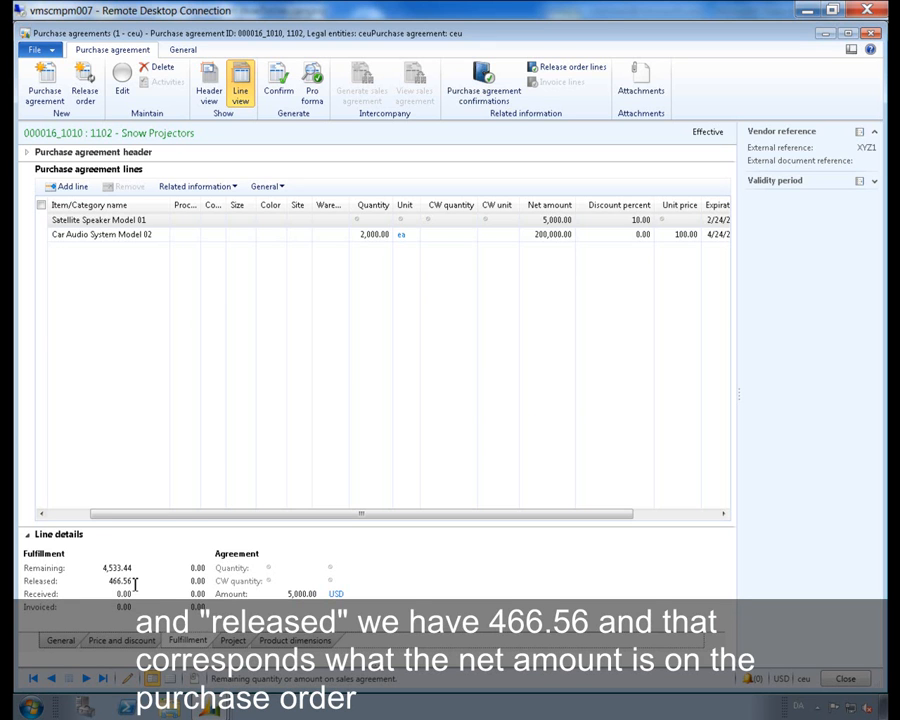
{"action": "mouse_move", "coordinate": [170, 253]}
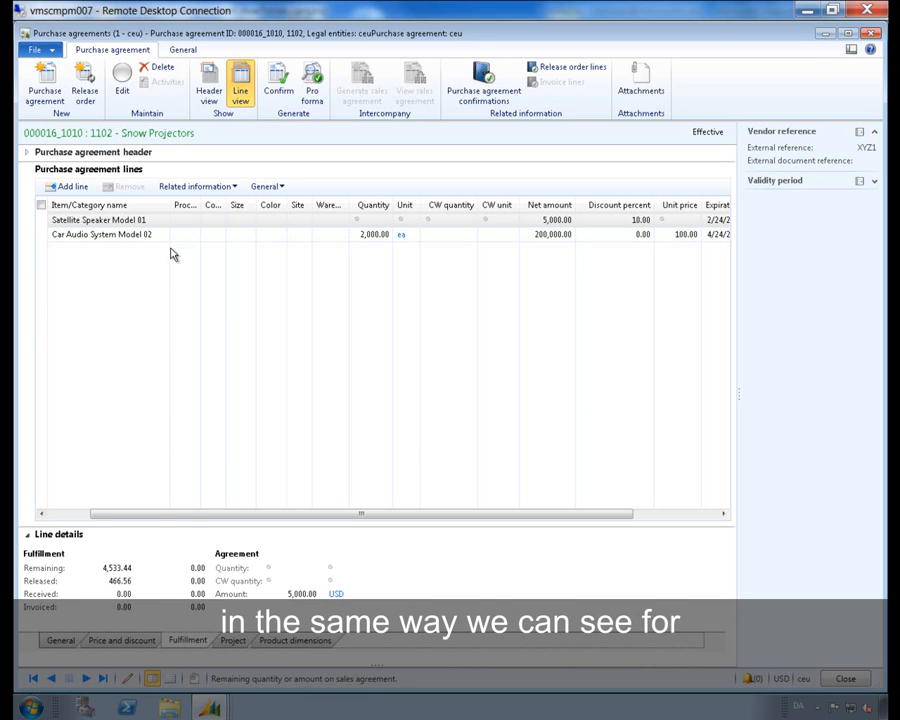
- Select the Car Audio System Model 02 agreement line: 50.00 released, 1,950.00 remaining
{"action": "left_click", "coordinate": [100, 234]}
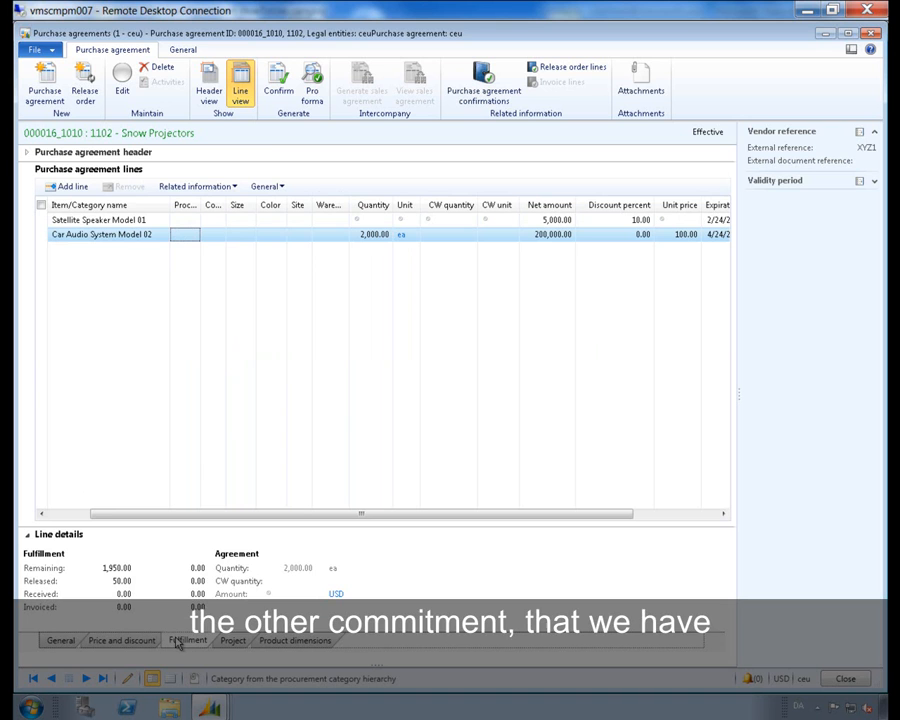
{"action": "mouse_move", "coordinate": [255, 553]}
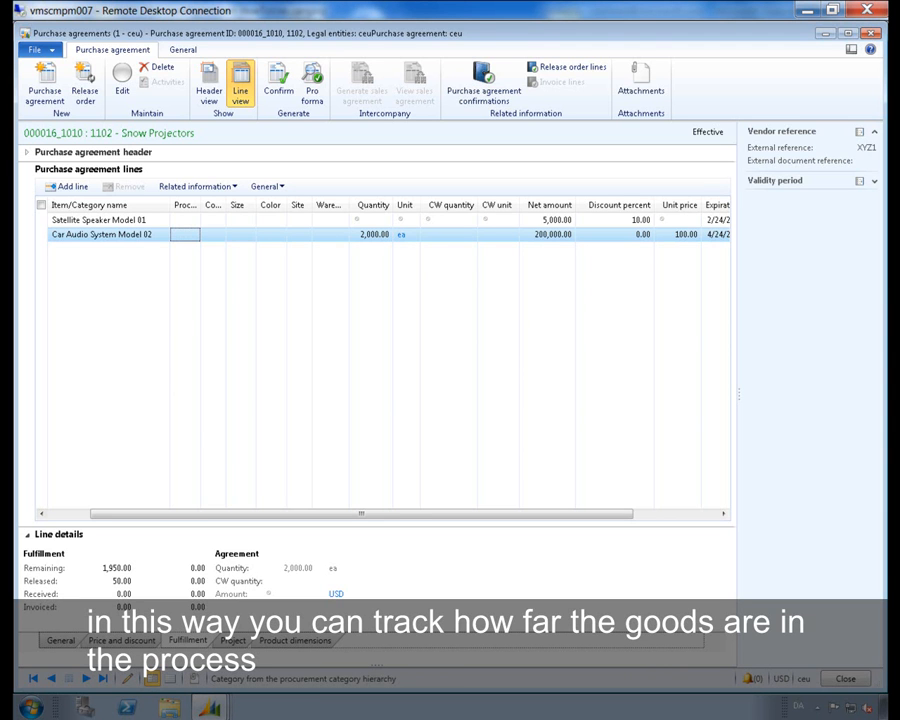
{"action": "mouse_move", "coordinate": [815, 611]}
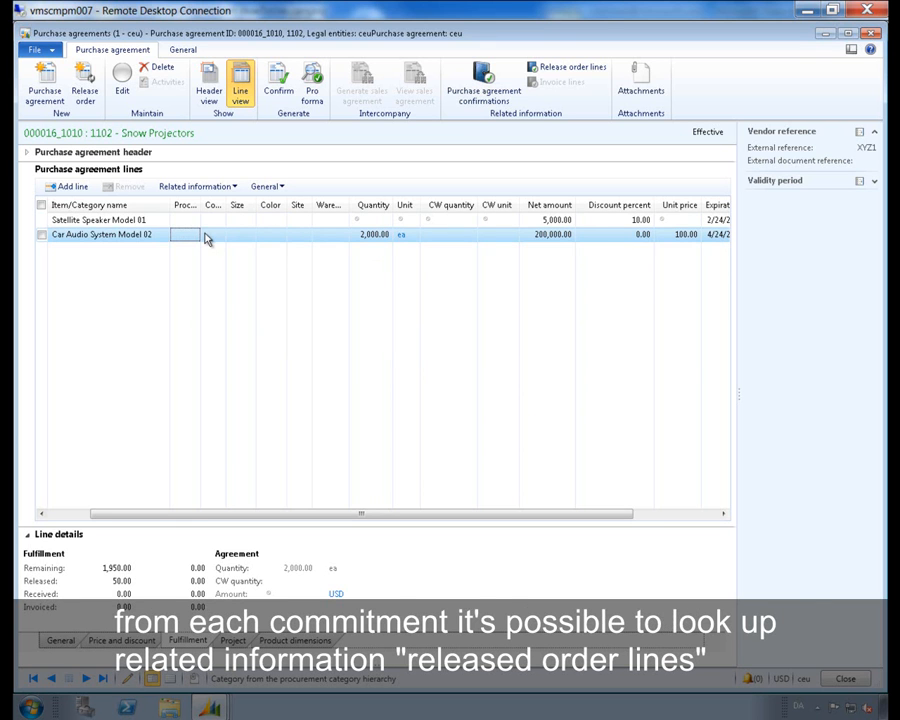
- View release order lines for the Car Audio commitment, then for the whole agreement
{"action": "left_click", "coordinate": [197, 186]}
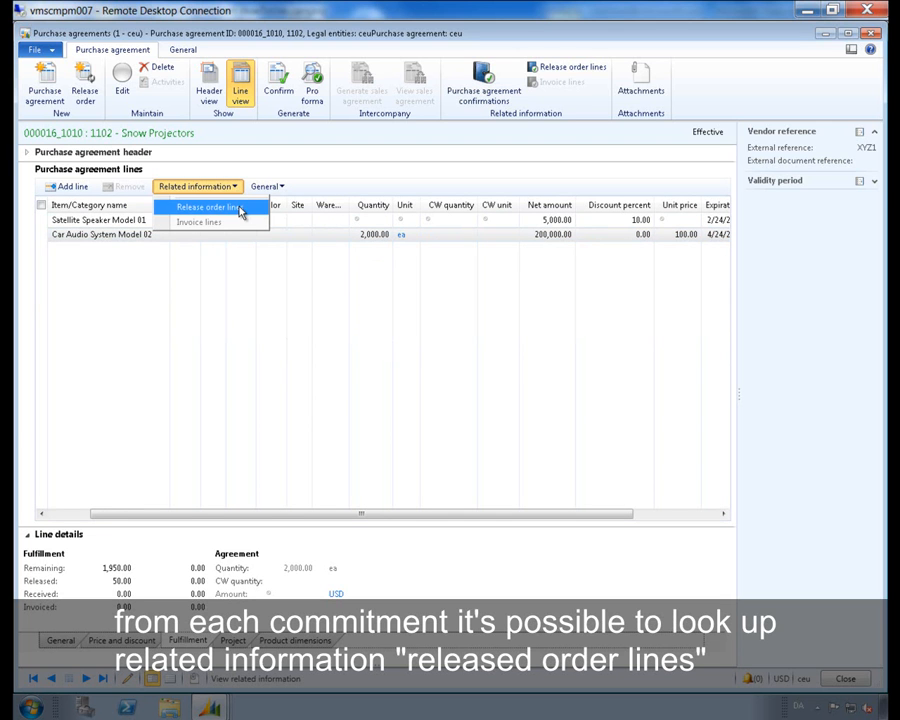
{"action": "left_click", "coordinate": [204, 207]}
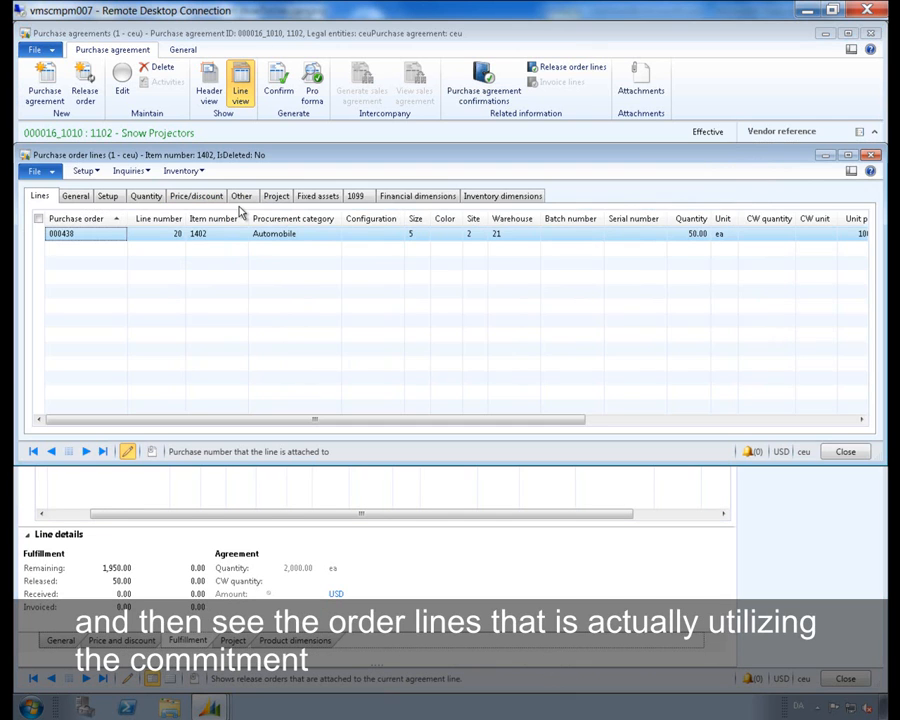
{"action": "mouse_move", "coordinate": [137, 246]}
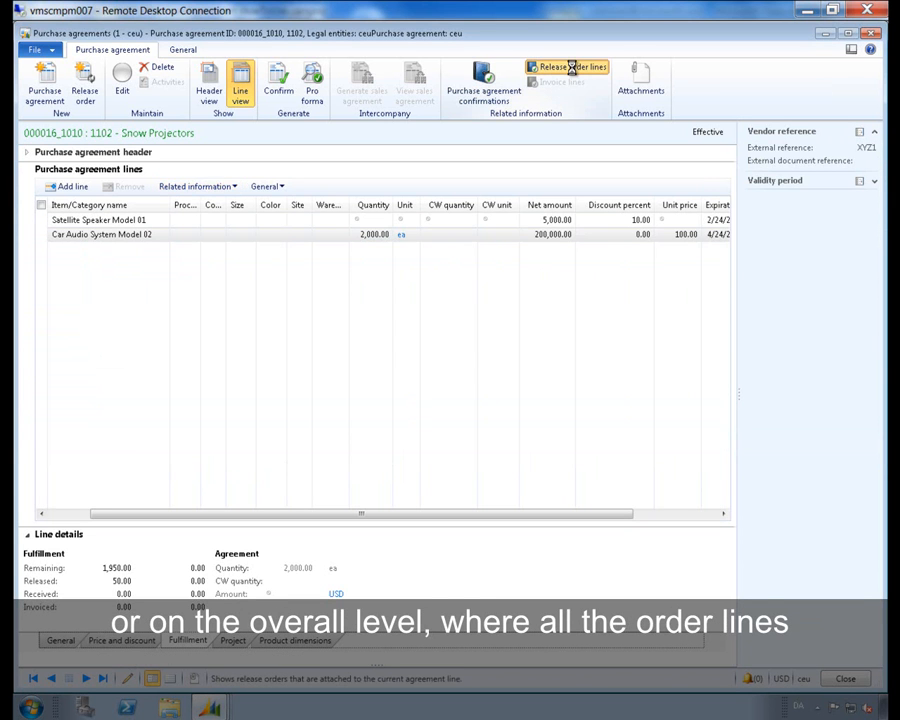
{"action": "left_click", "coordinate": [567, 66]}
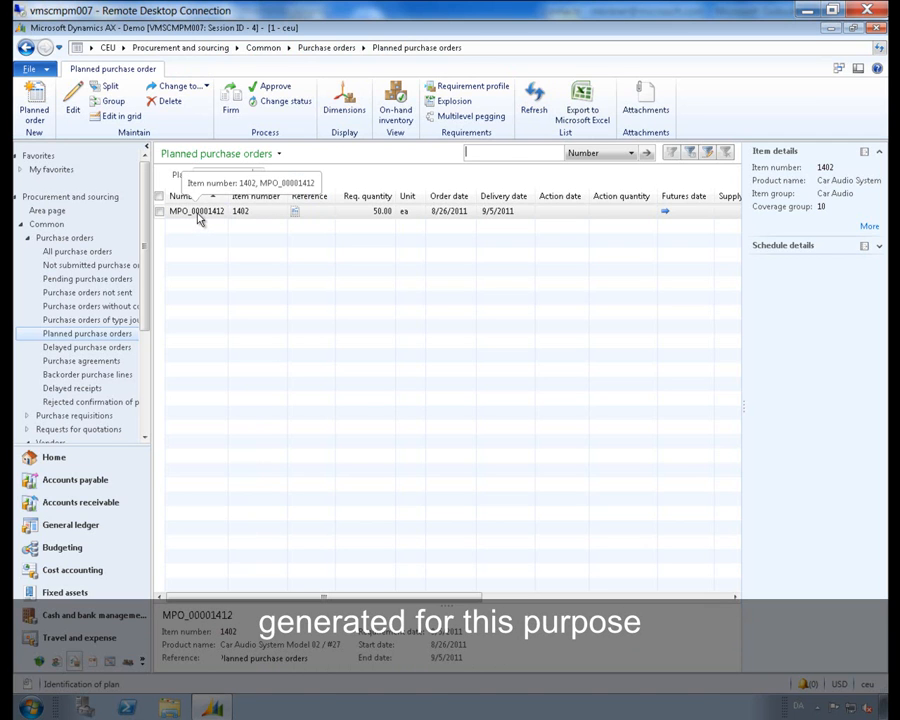
- Select plan 10's planned purchase order MPO_00001412 for item 1402, 50 ea
{"action": "left_click", "coordinate": [196, 210]}
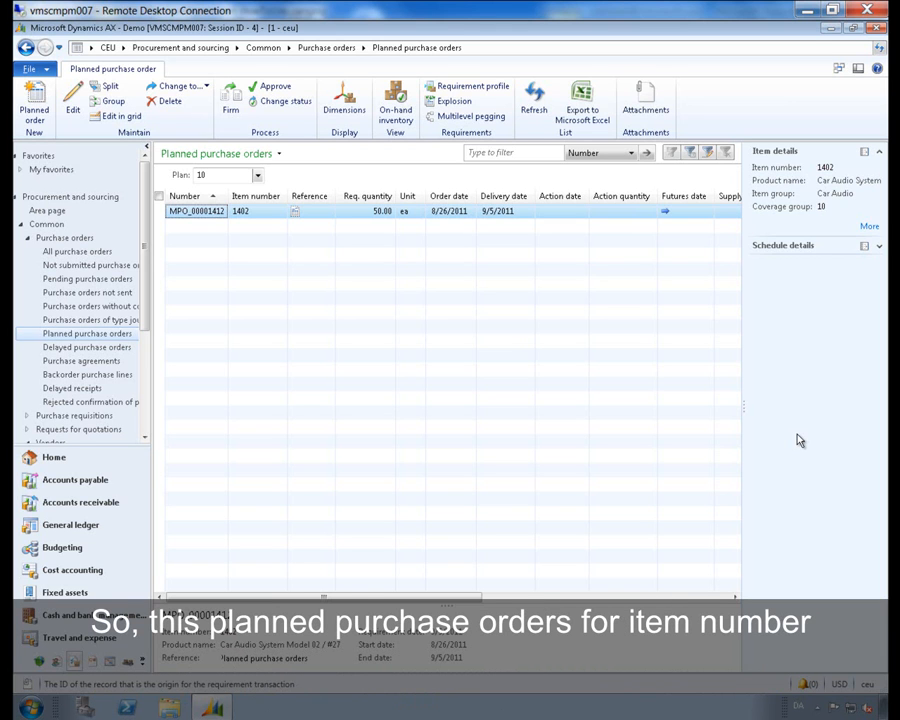
{"action": "mouse_move", "coordinate": [313, 229]}
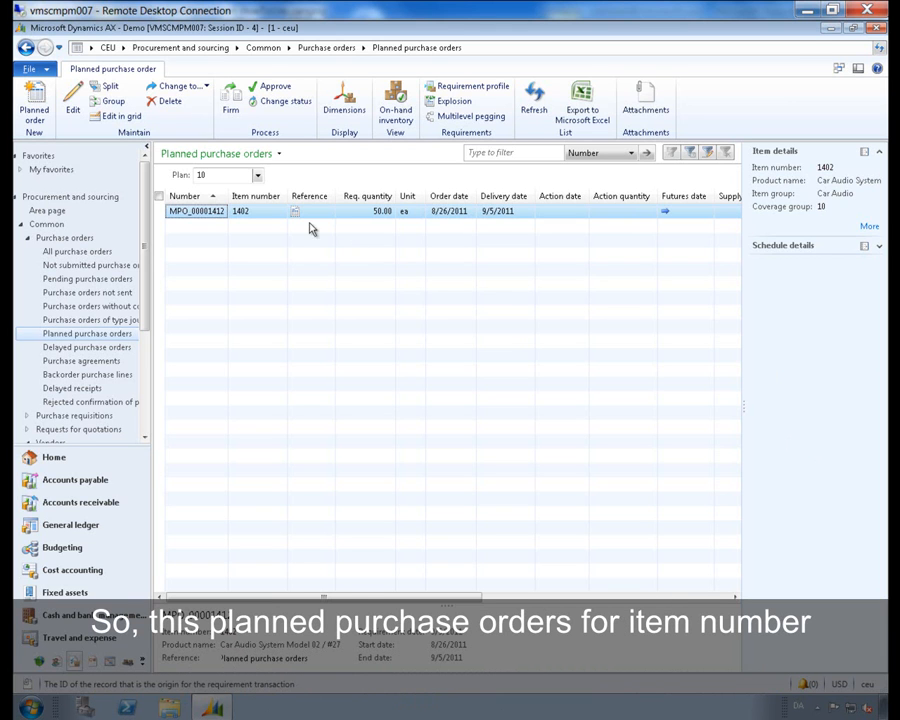
{"action": "mouse_move", "coordinate": [255, 215]}
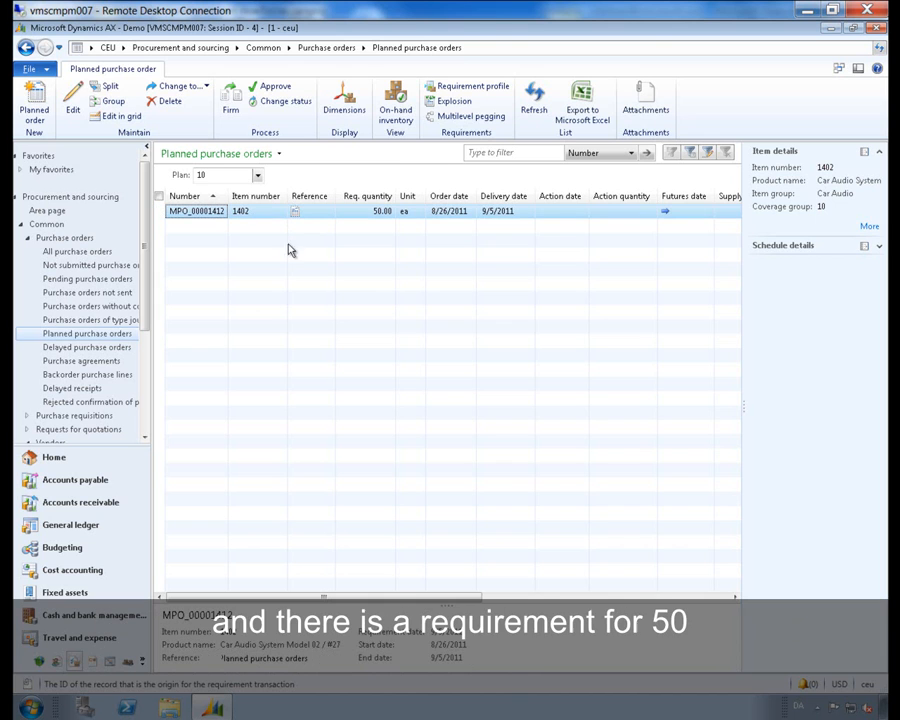
{"action": "mouse_move", "coordinate": [375, 220]}
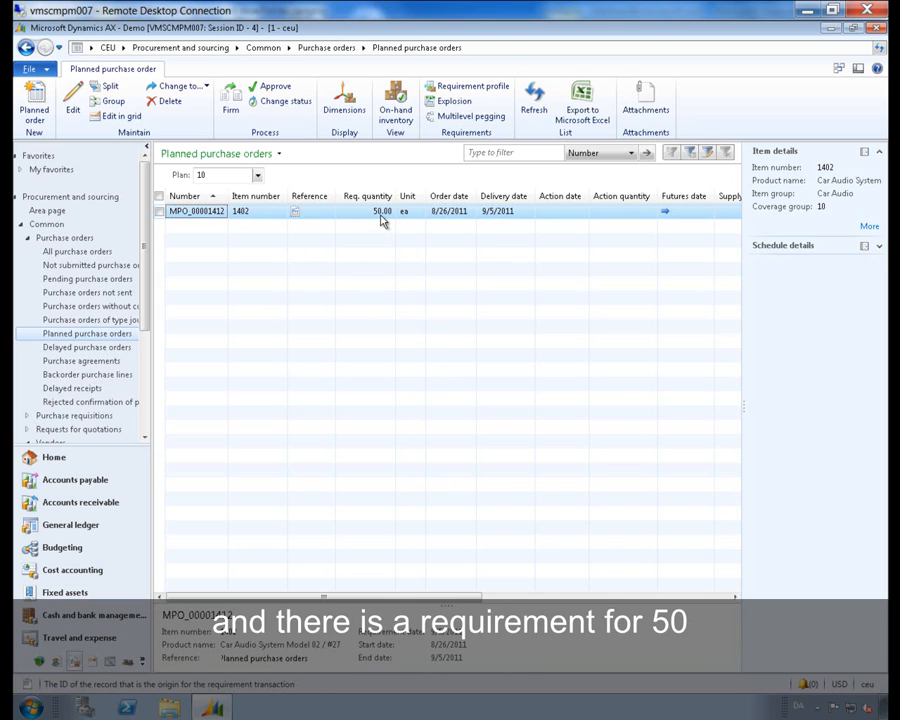
{"action": "mouse_move", "coordinate": [490, 248]}
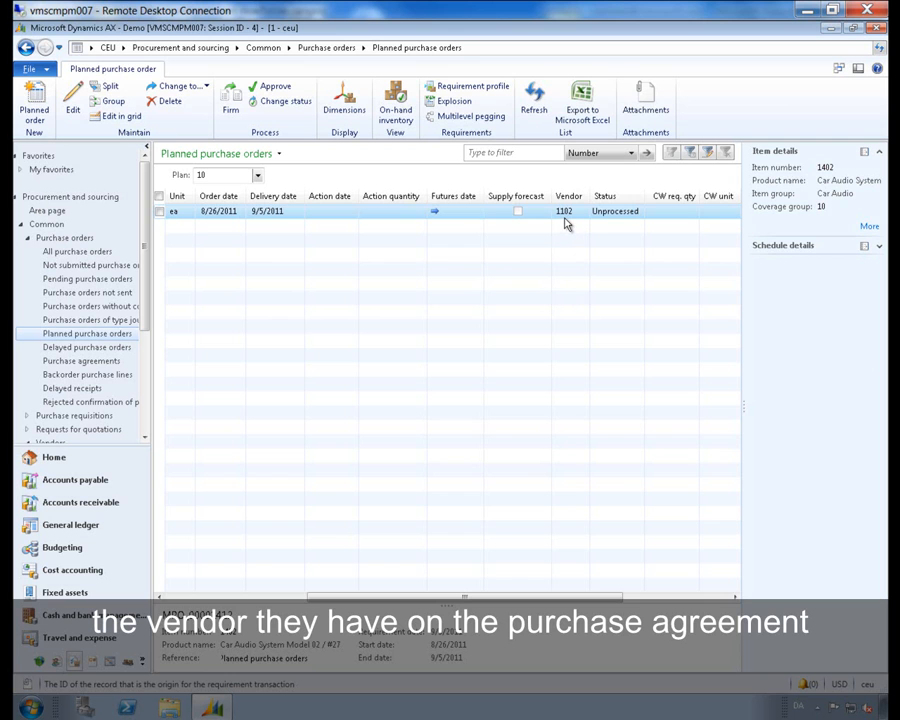
{"action": "mouse_move", "coordinate": [563, 211]}
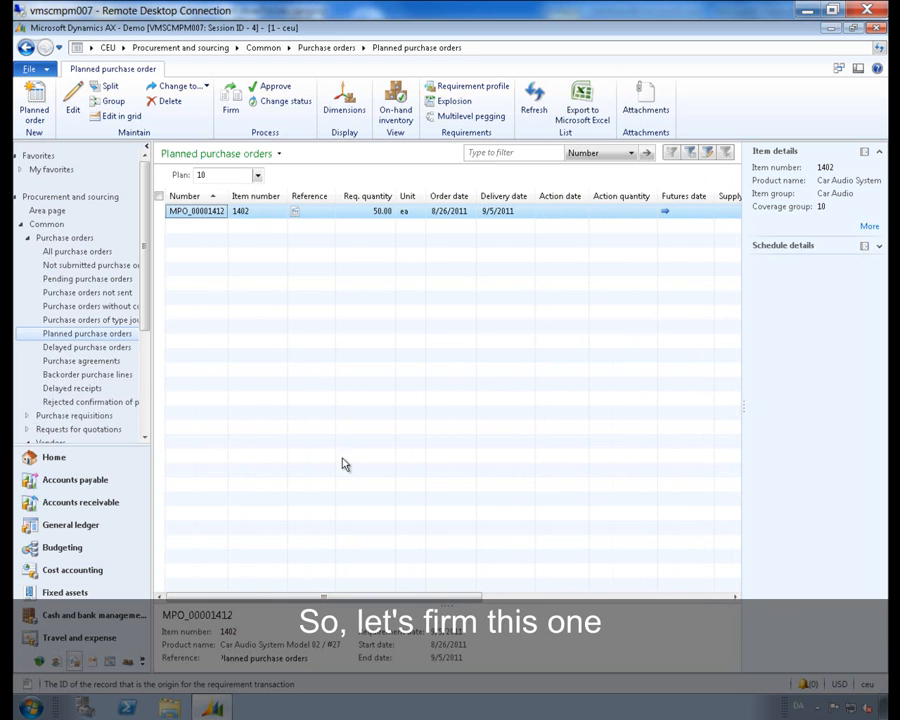
- Firm planned order MPO_00001412, confirming in the Firming dialog
{"action": "left_click", "coordinate": [230, 100]}
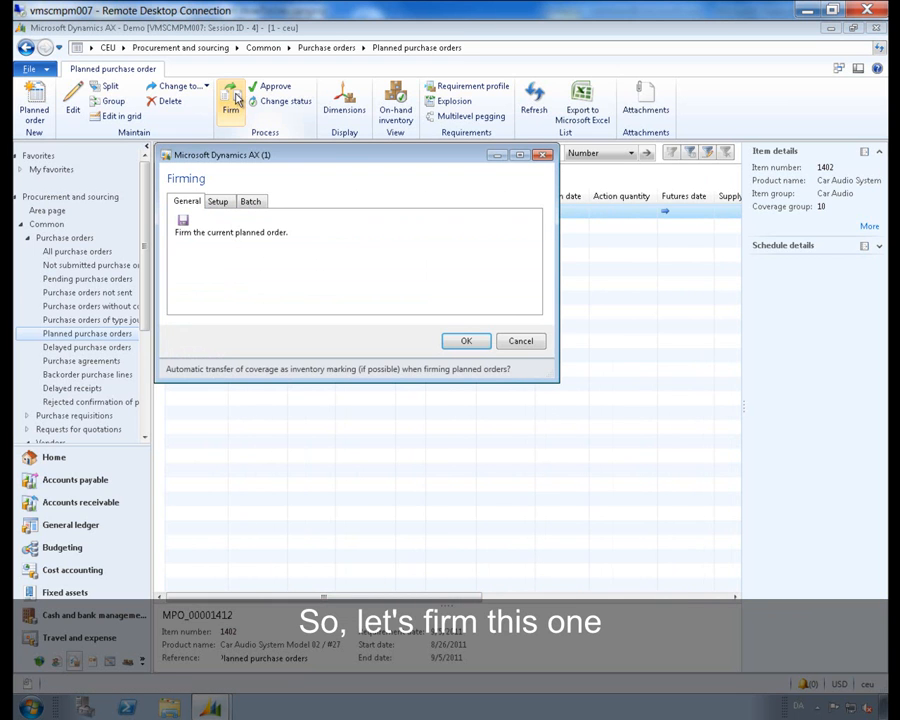
{"action": "left_click", "coordinate": [465, 341]}
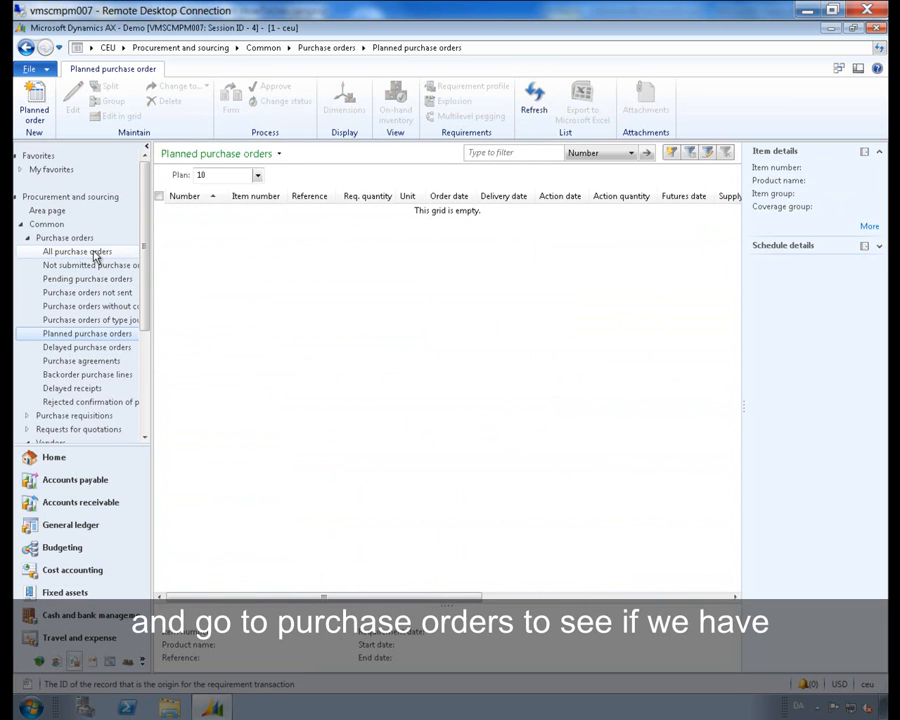
- Open the newest purchase order 000440 from the All purchase orders list
{"action": "left_click", "coordinate": [78, 251]}
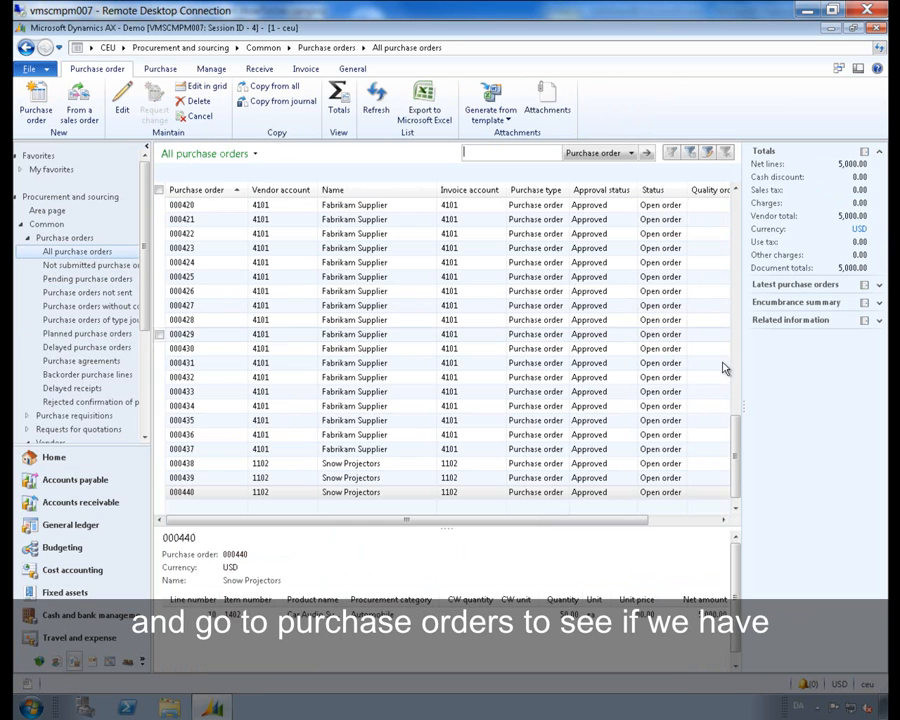
{"action": "scroll", "scroll_direction": "down", "scroll_amount": 3}
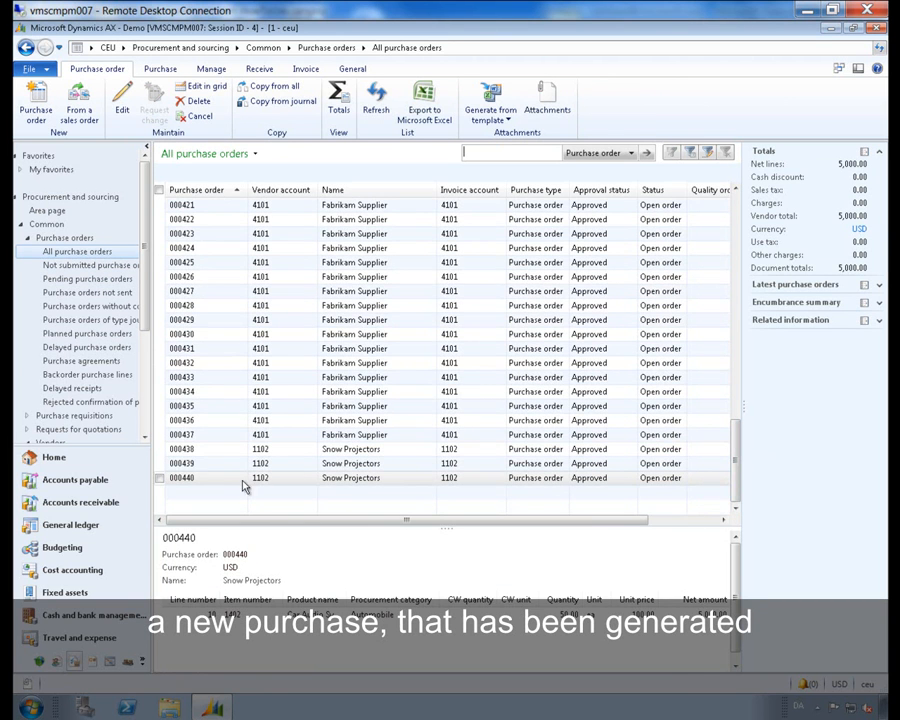
{"action": "left_click", "coordinate": [182, 477]}
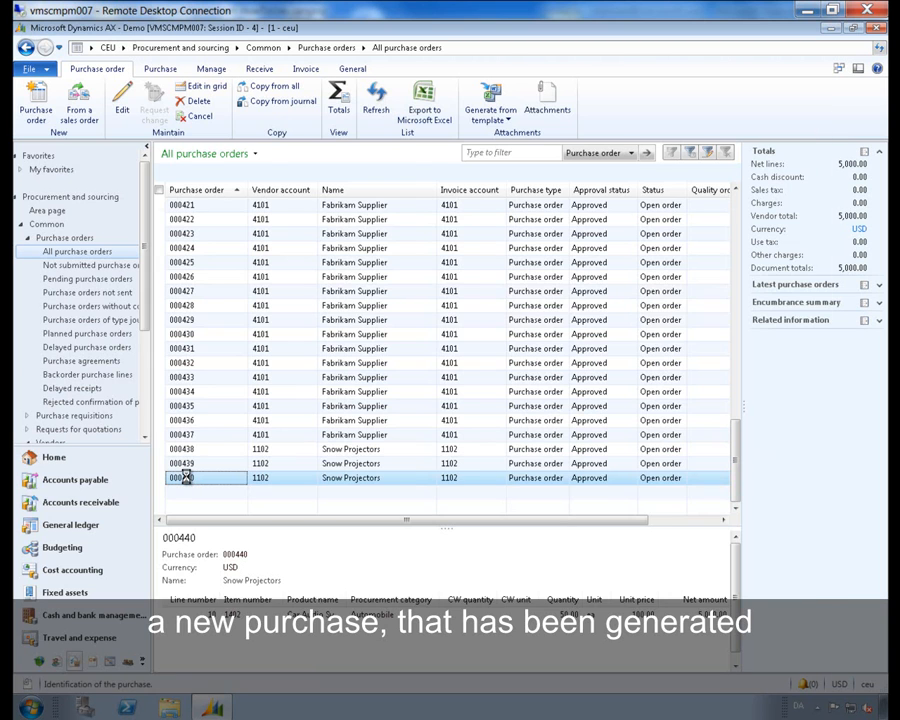
{"action": "double_click", "coordinate": [185, 477]}
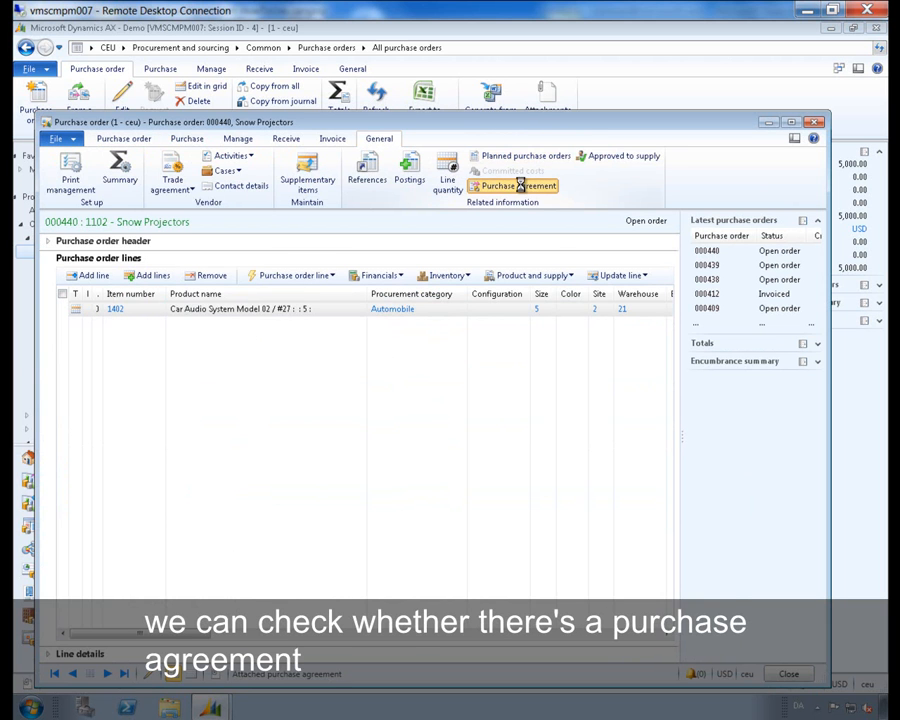
- From the order's purchase agreement, view item 1402's fulfillment release lines and select order 000440's 50-unit line
{"action": "left_click", "coordinate": [513, 186]}
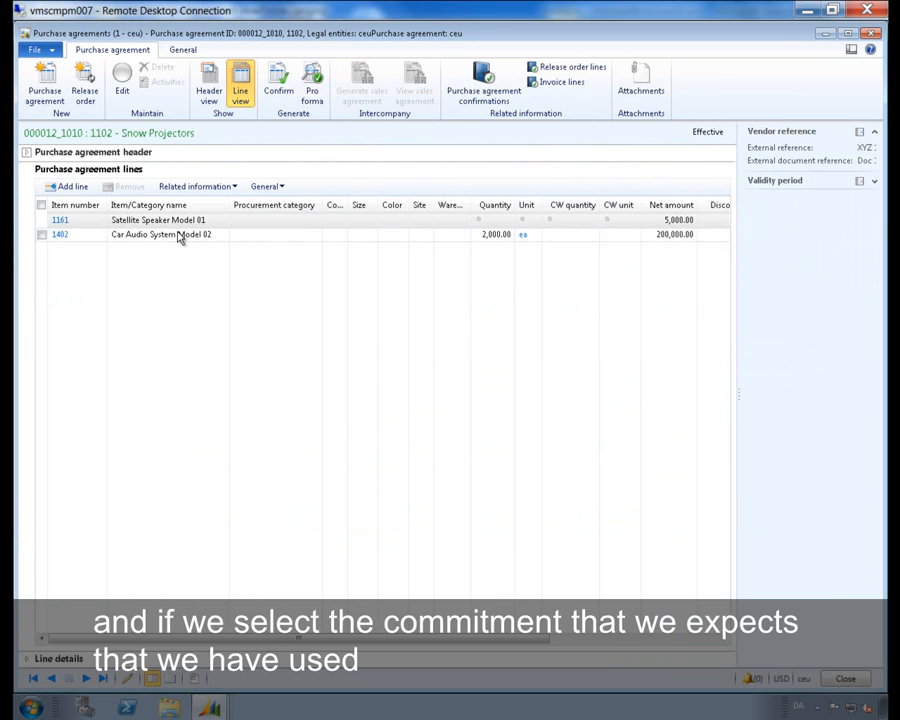
{"action": "left_click", "coordinate": [160, 234]}
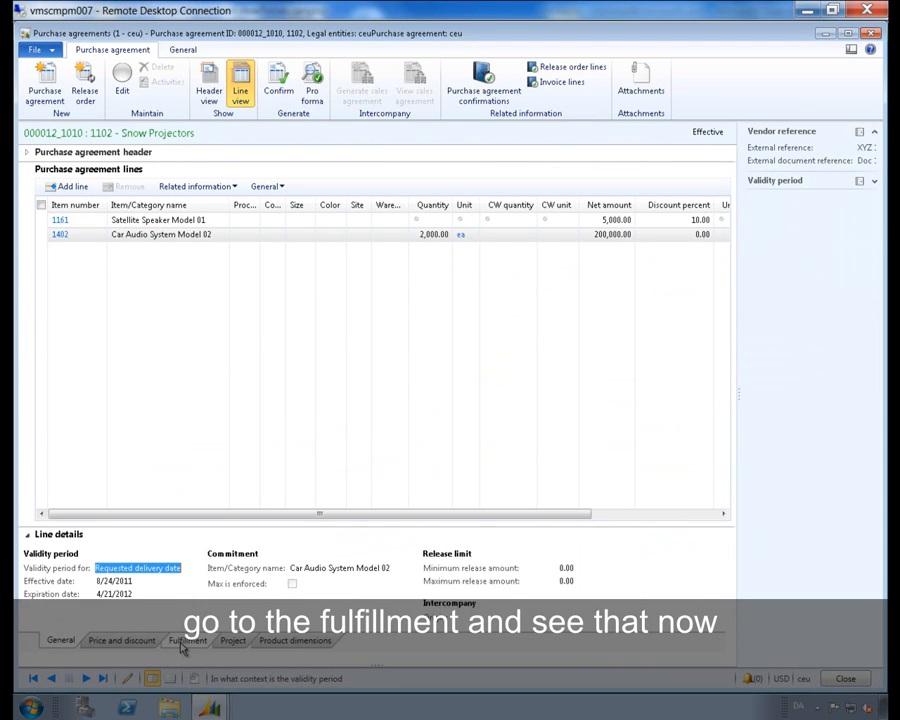
{"action": "left_click", "coordinate": [186, 640]}
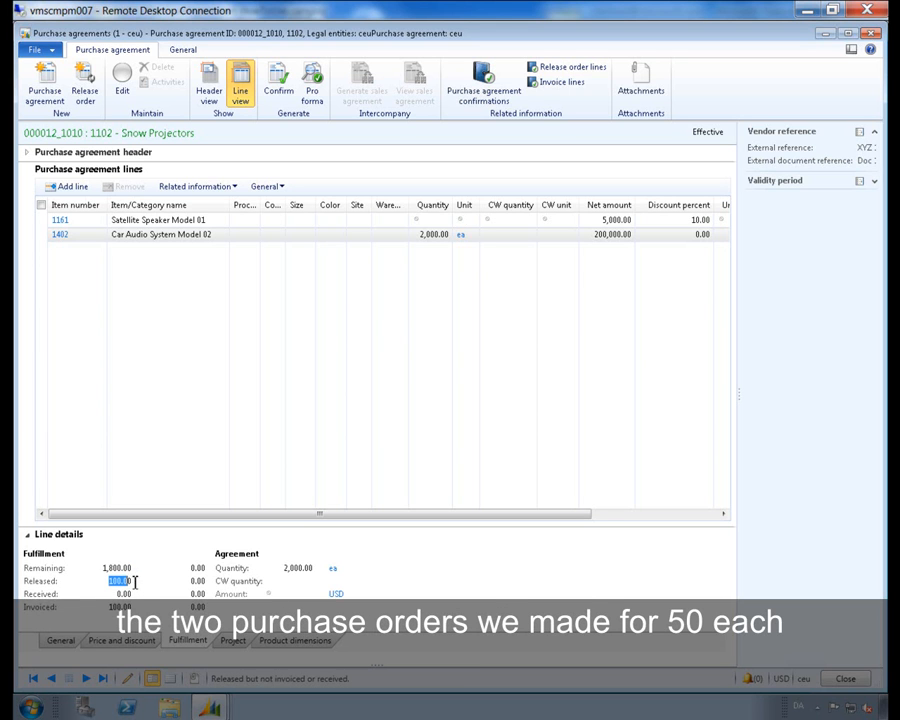
{"action": "mouse_move", "coordinate": [247, 389]}
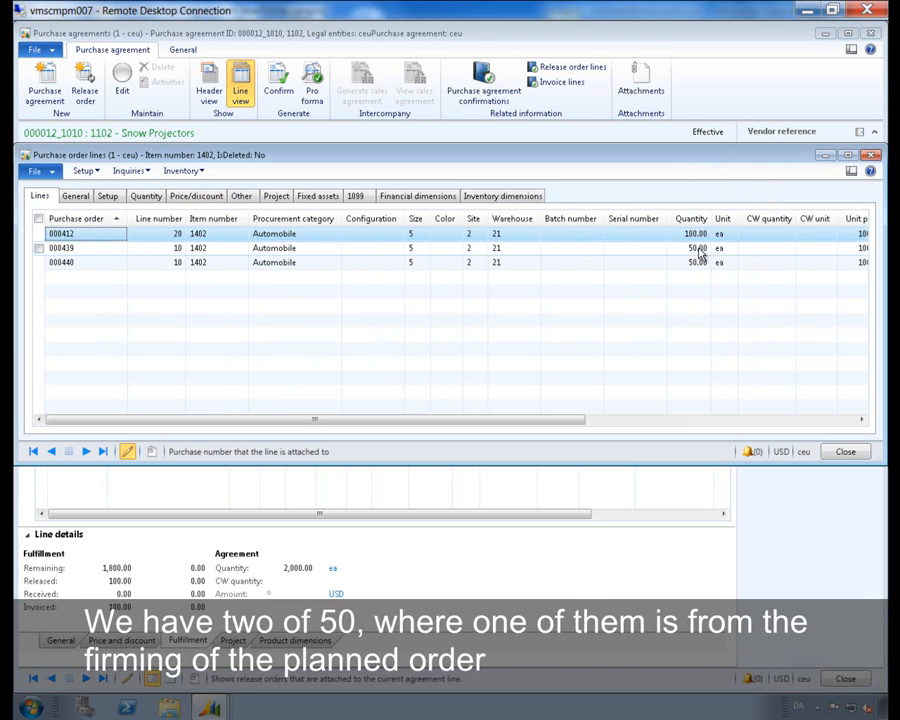
{"action": "left_click", "coordinate": [697, 262]}
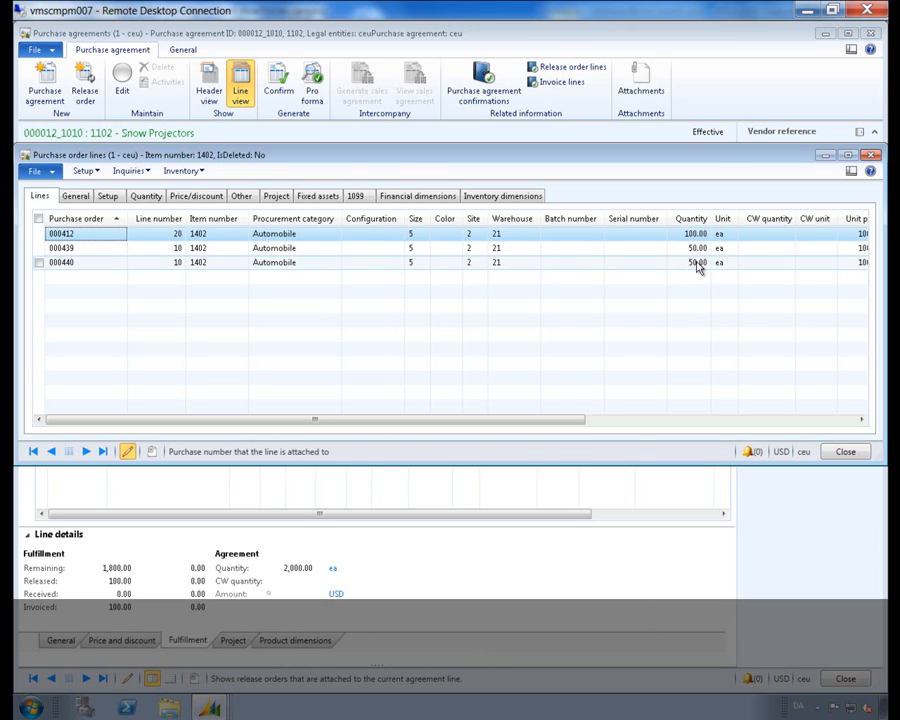